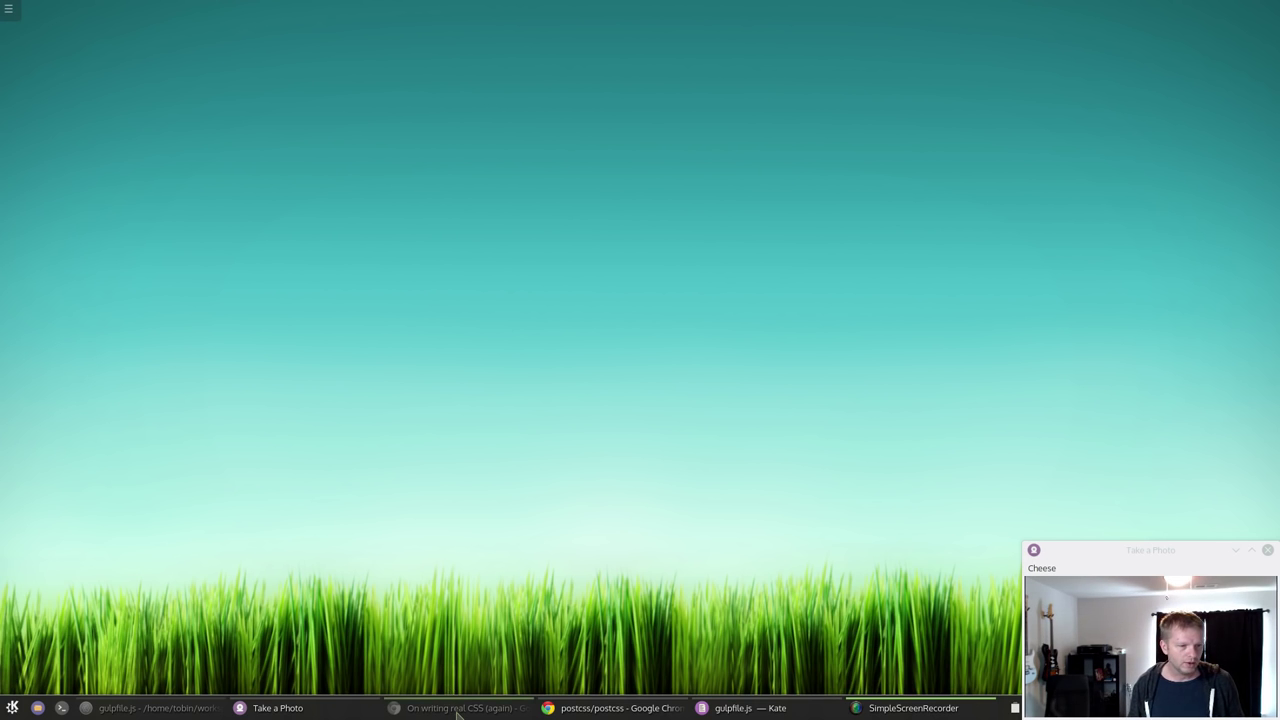
# Restore the Atom window showing the cssnext project's gulpfile.js css task
pyautogui.click(460, 708)
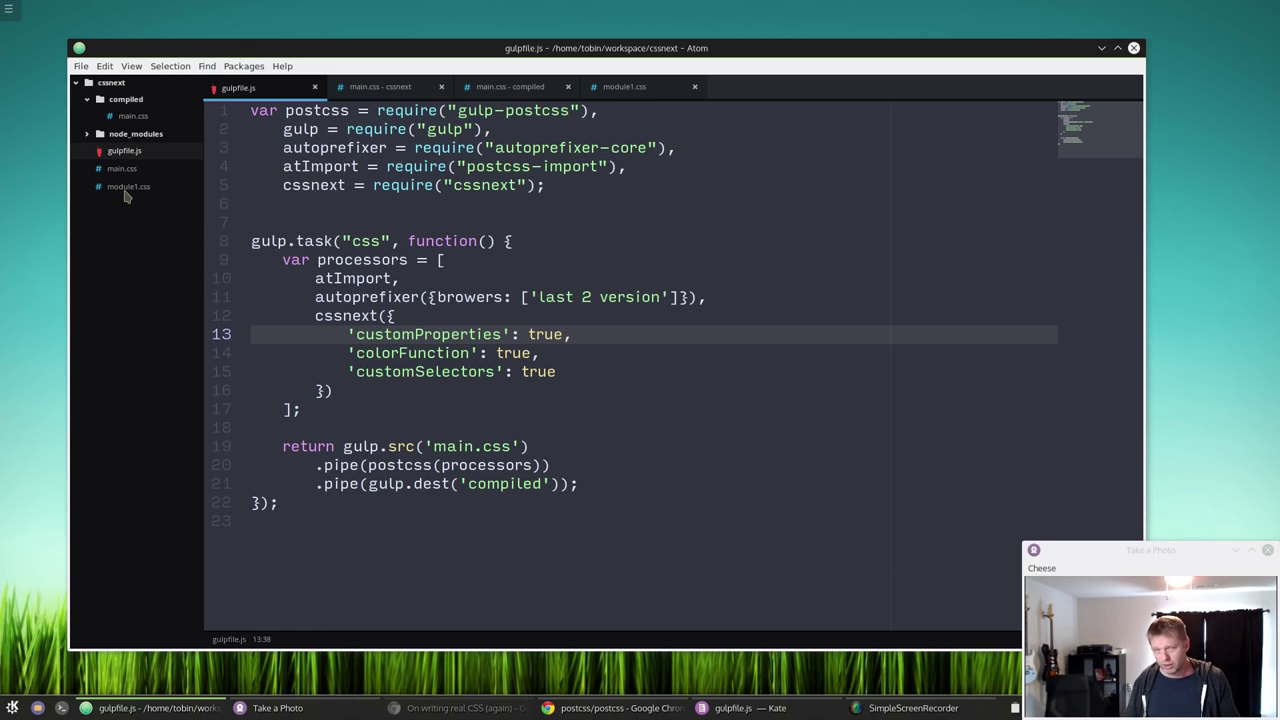
pyautogui.click(608, 148)
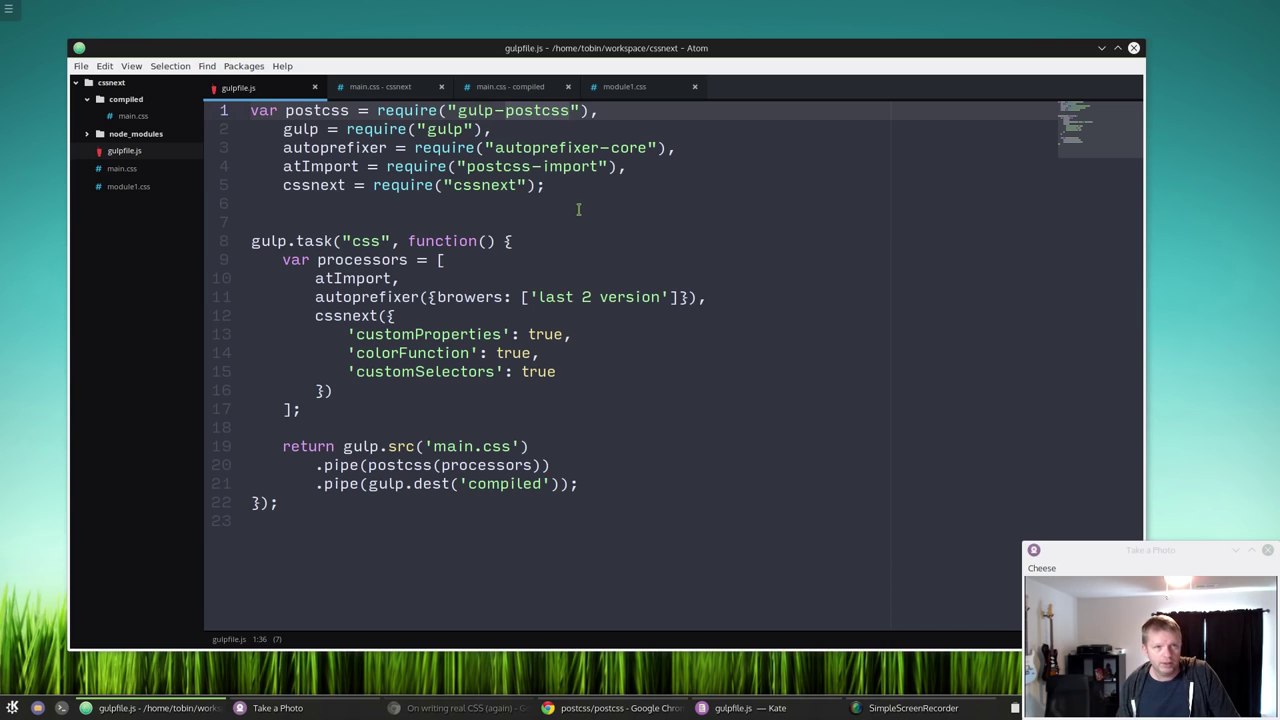
pyautogui.moveTo(590, 176)
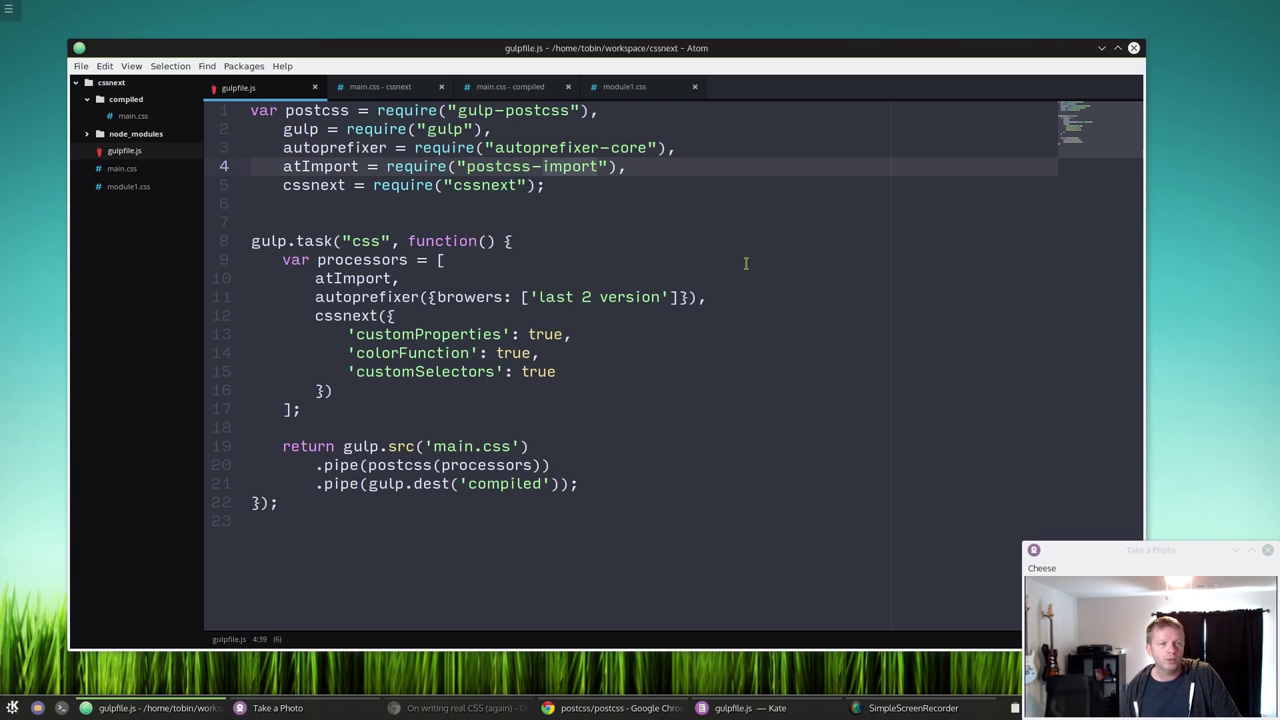
pyautogui.moveTo(728, 252)
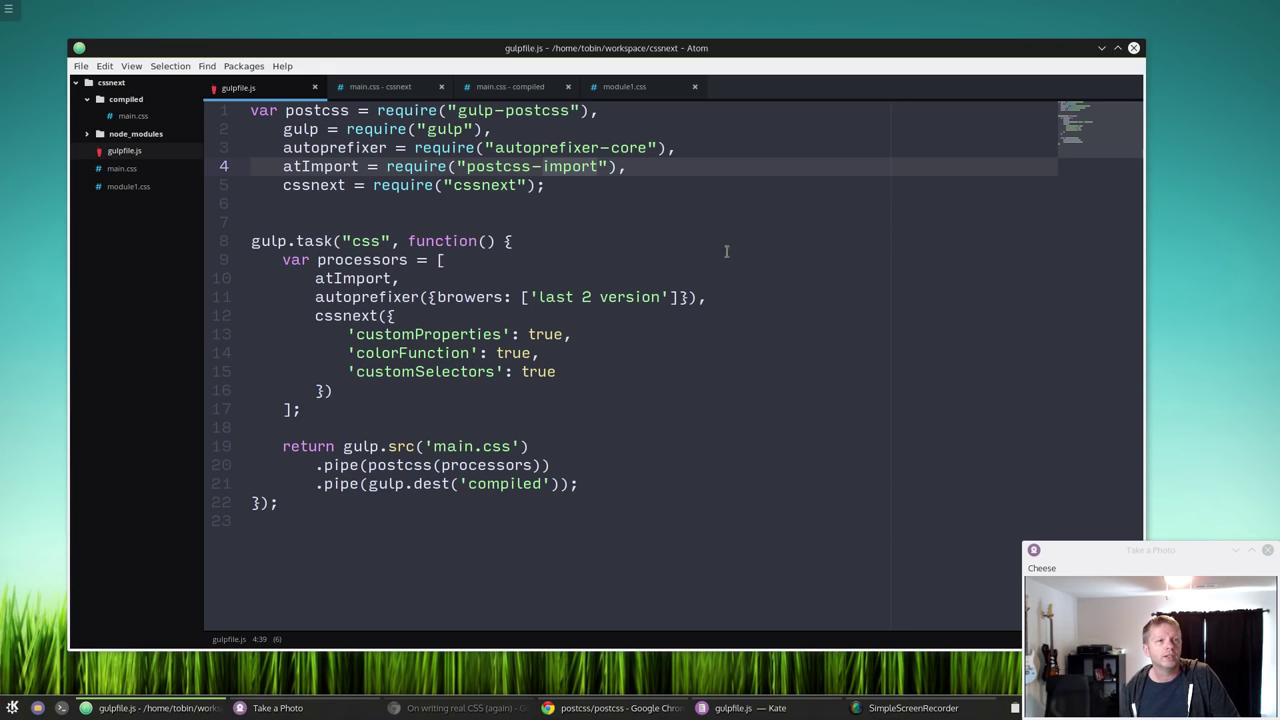
pyautogui.moveTo(684, 212)
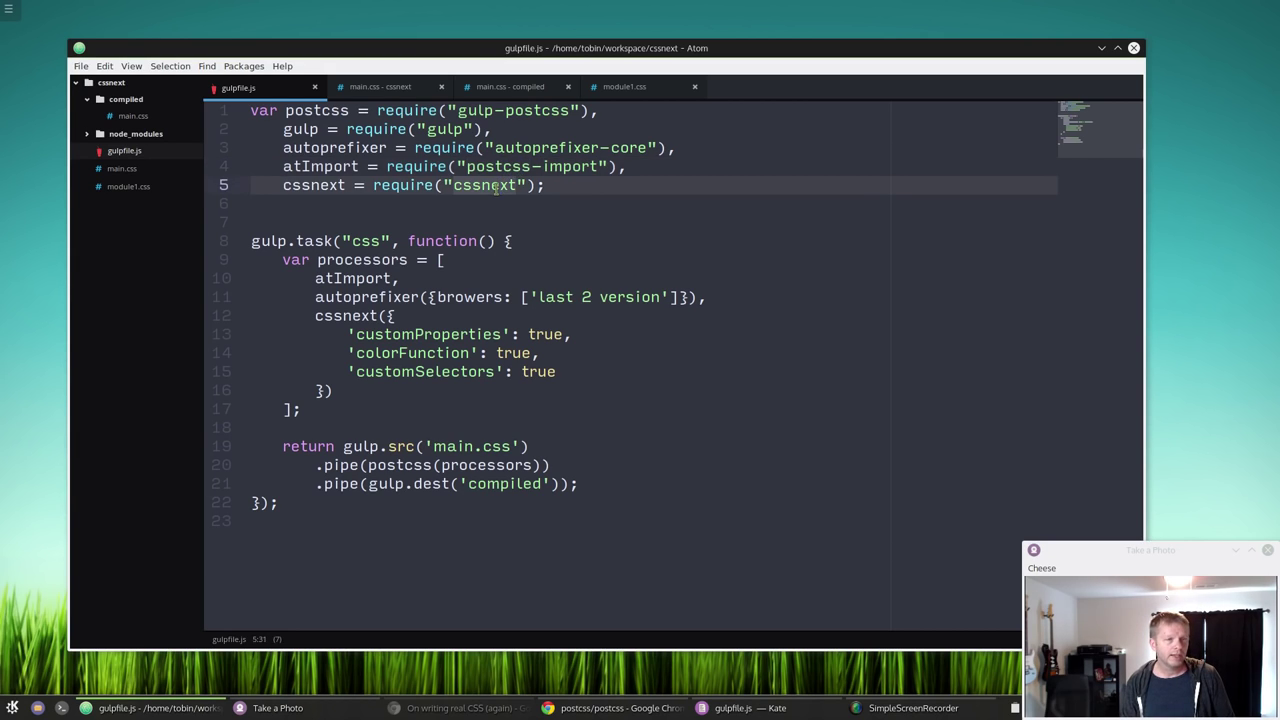
pyautogui.moveTo(684, 224)
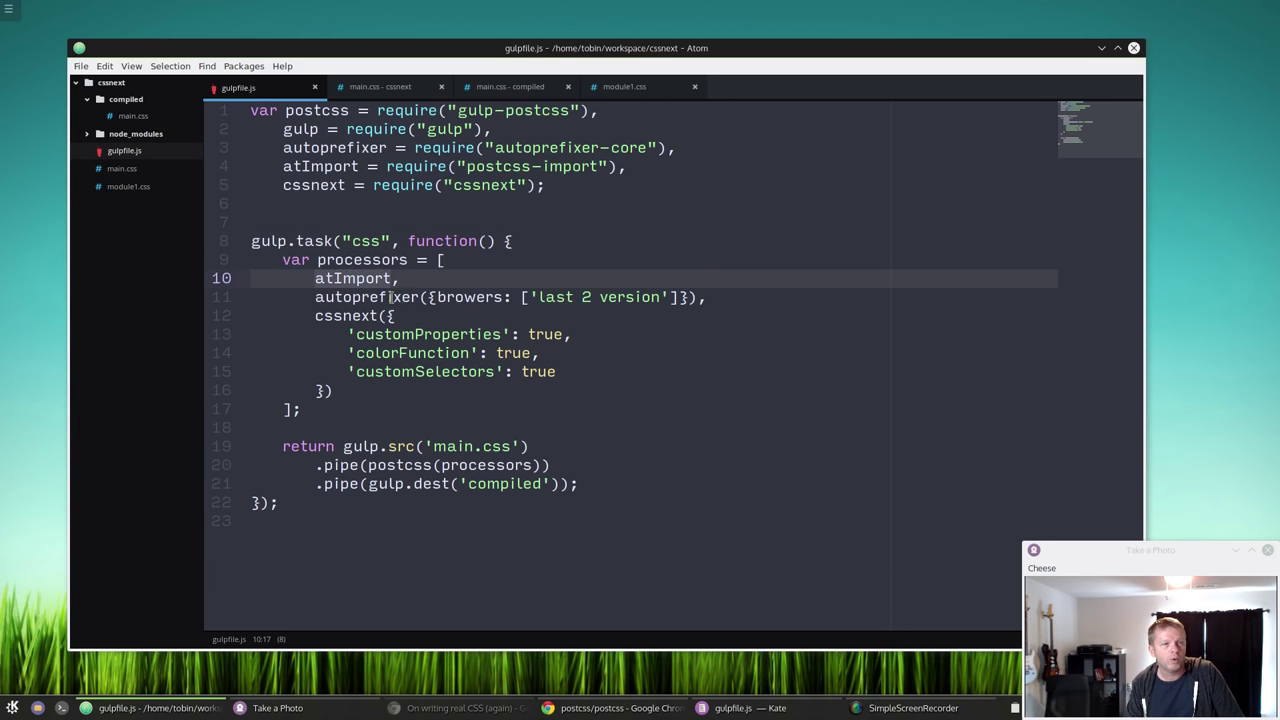
pyautogui.click(544, 296)
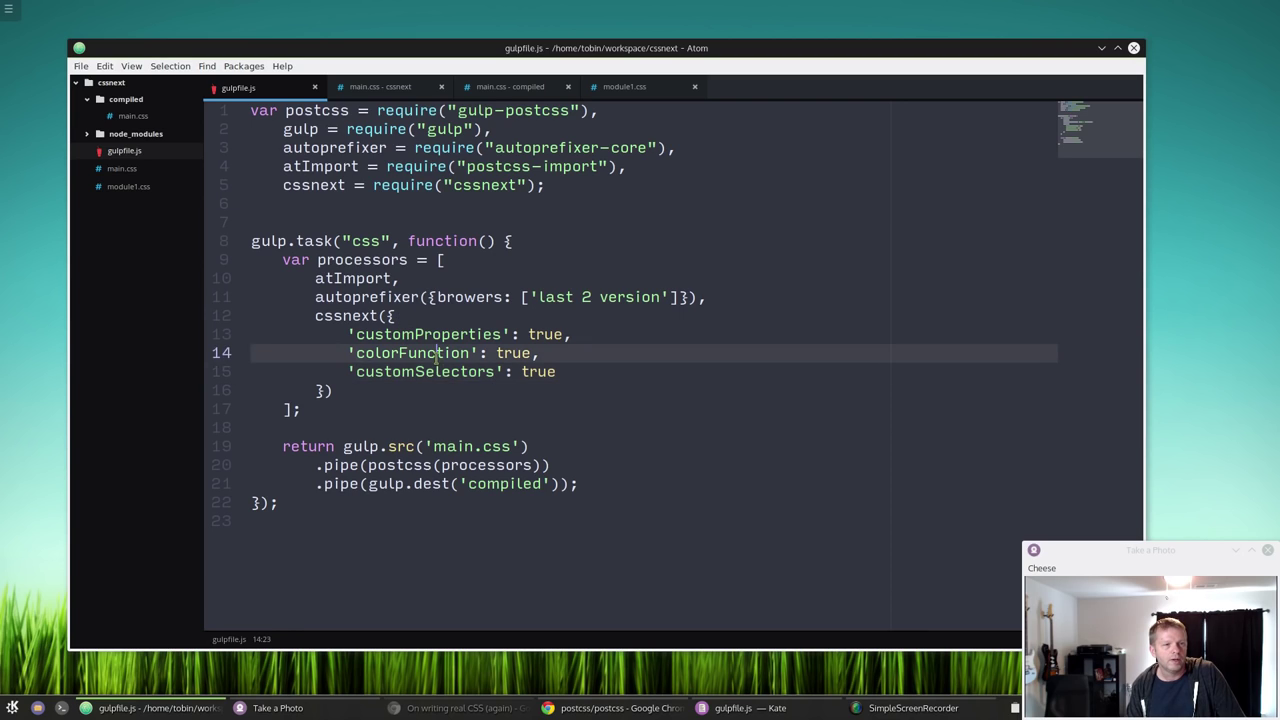
pyautogui.doubleClick(412, 352)
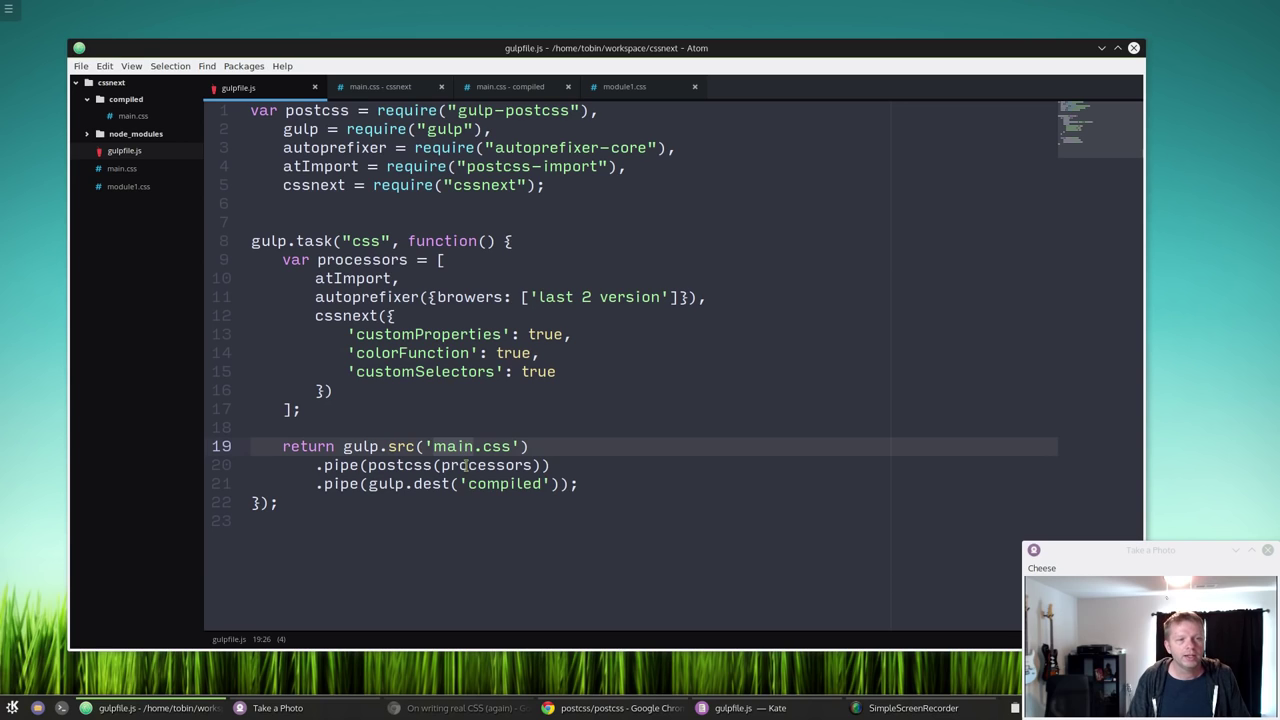
pyautogui.click(464, 464)
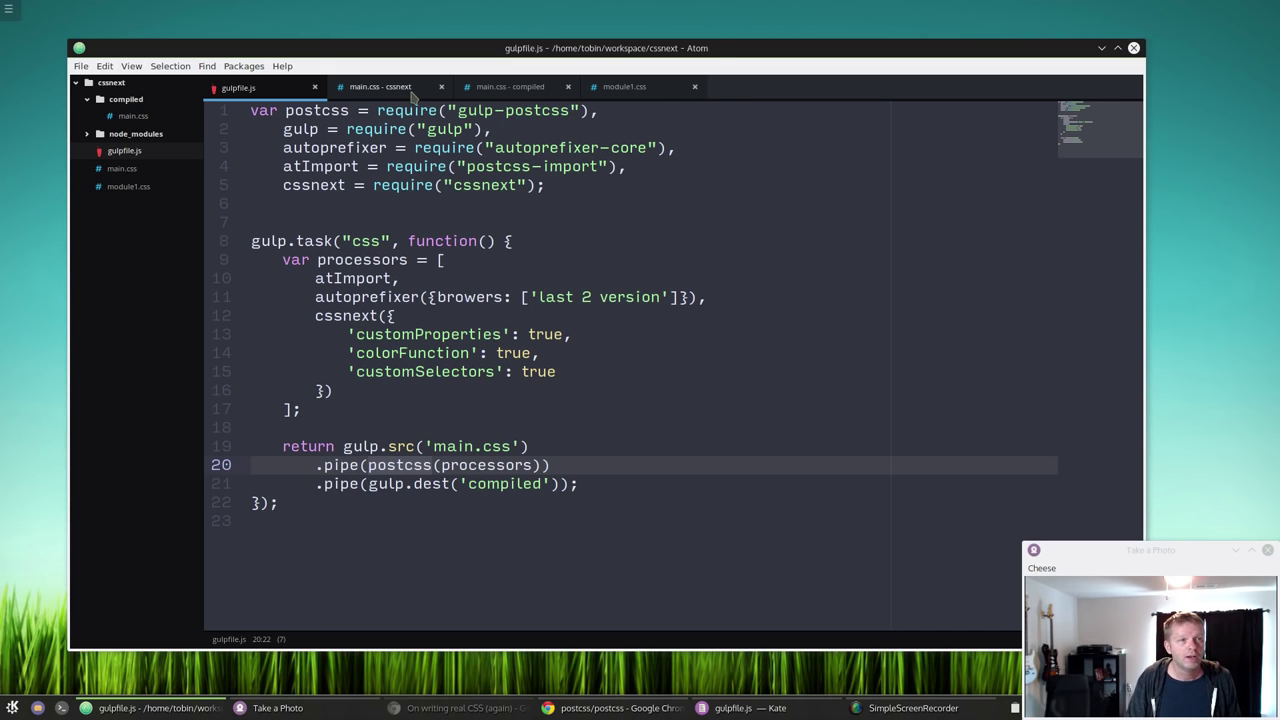
# View the source main.css with its module1 import and --variable1 #bada55 rules
pyautogui.click(380, 86)
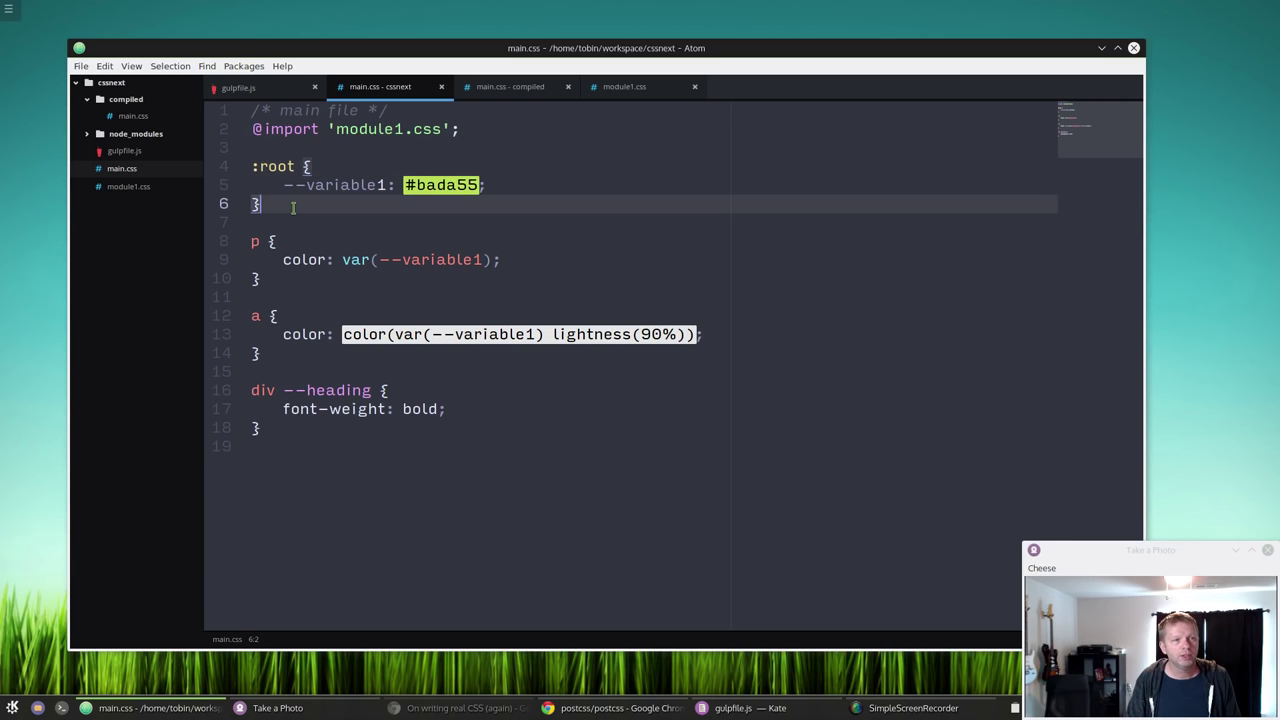
pyautogui.moveTo(368, 196)
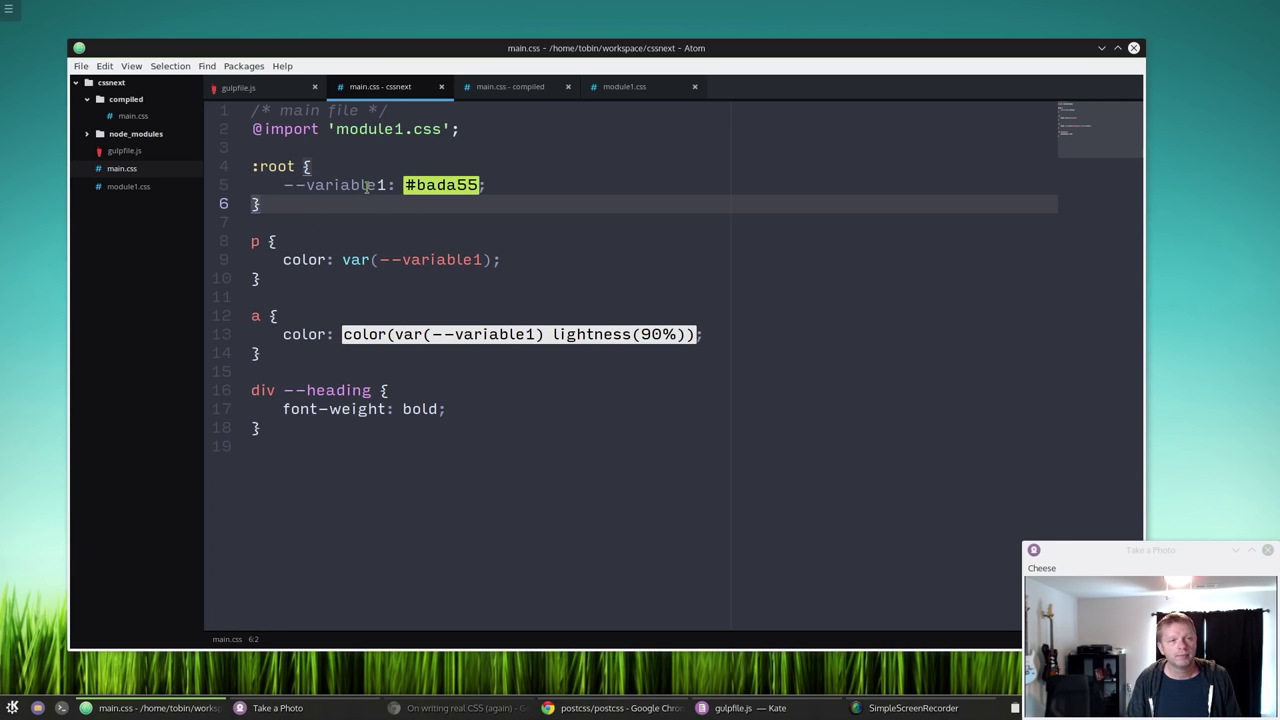
pyautogui.click(460, 184)
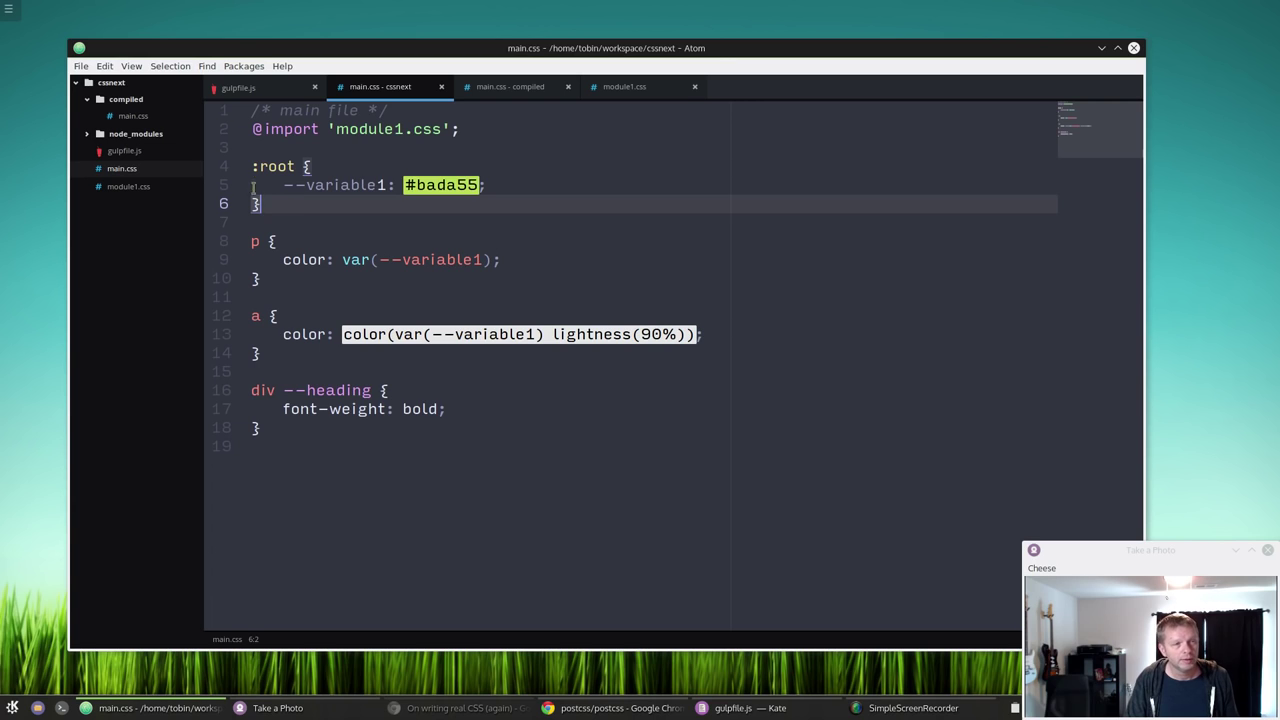
pyautogui.click(452, 184)
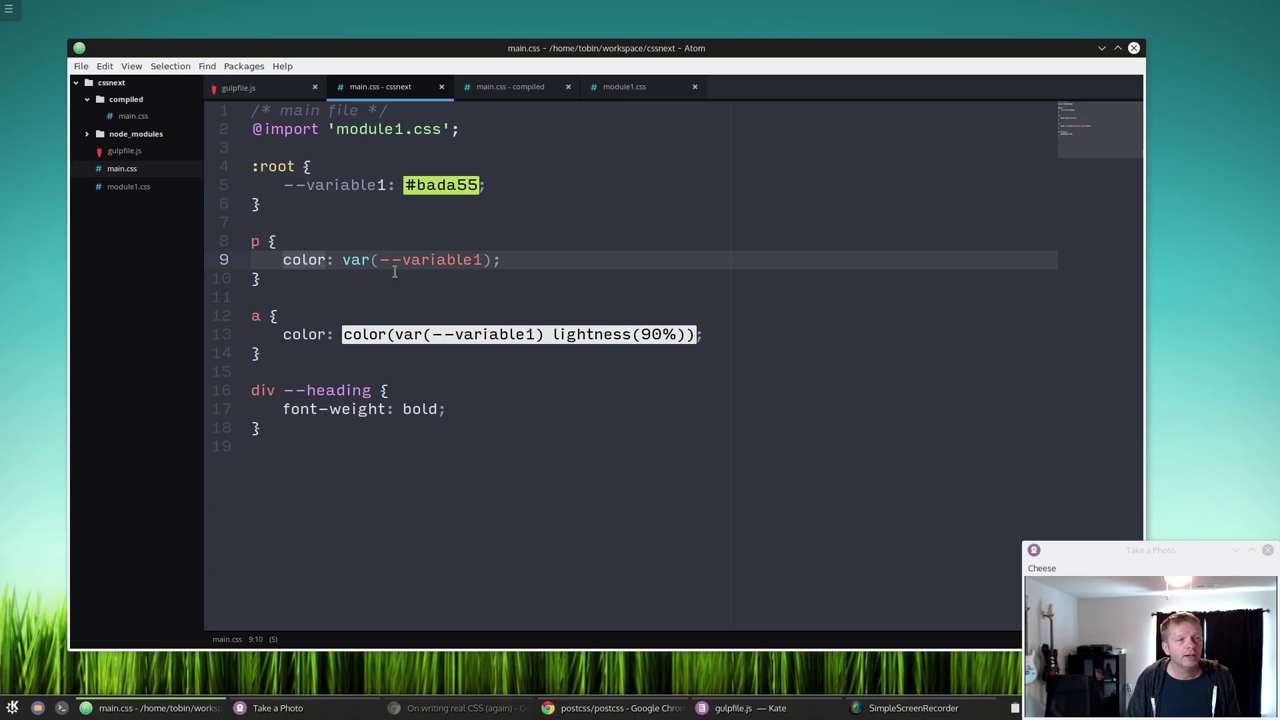
pyautogui.moveTo(398, 232)
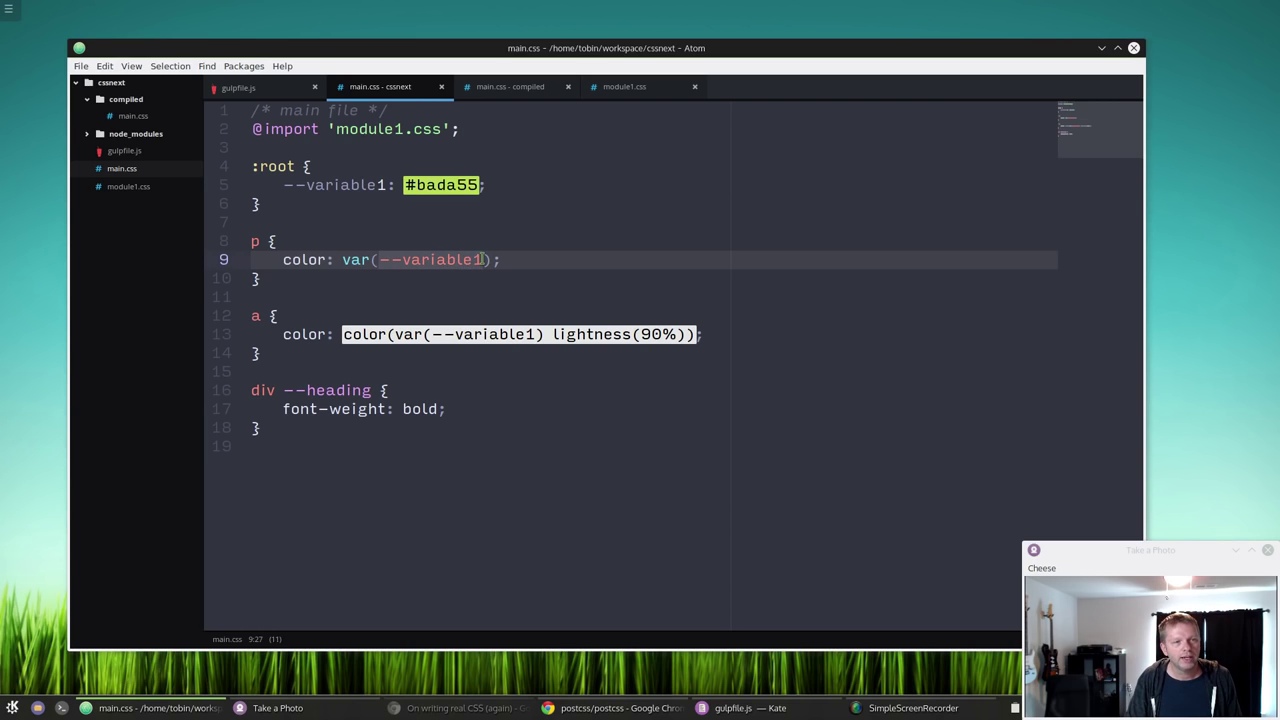
pyautogui.click(500, 260)
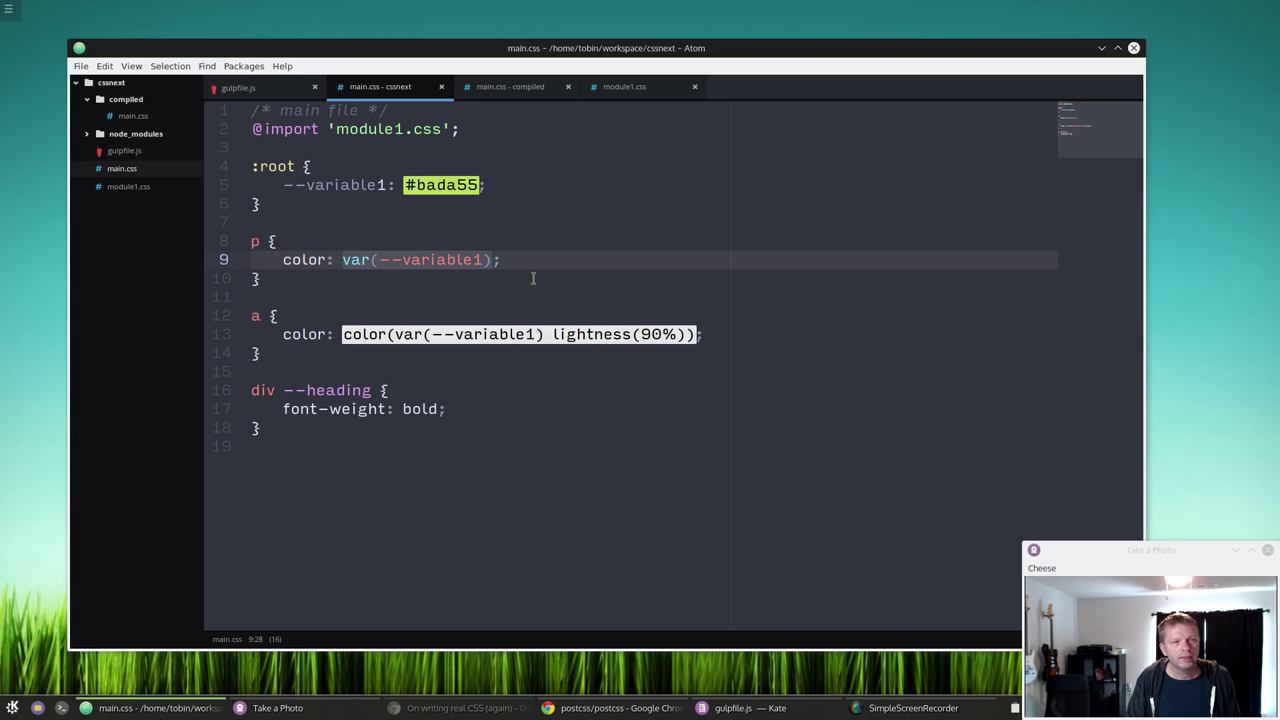
pyautogui.moveTo(600, 296)
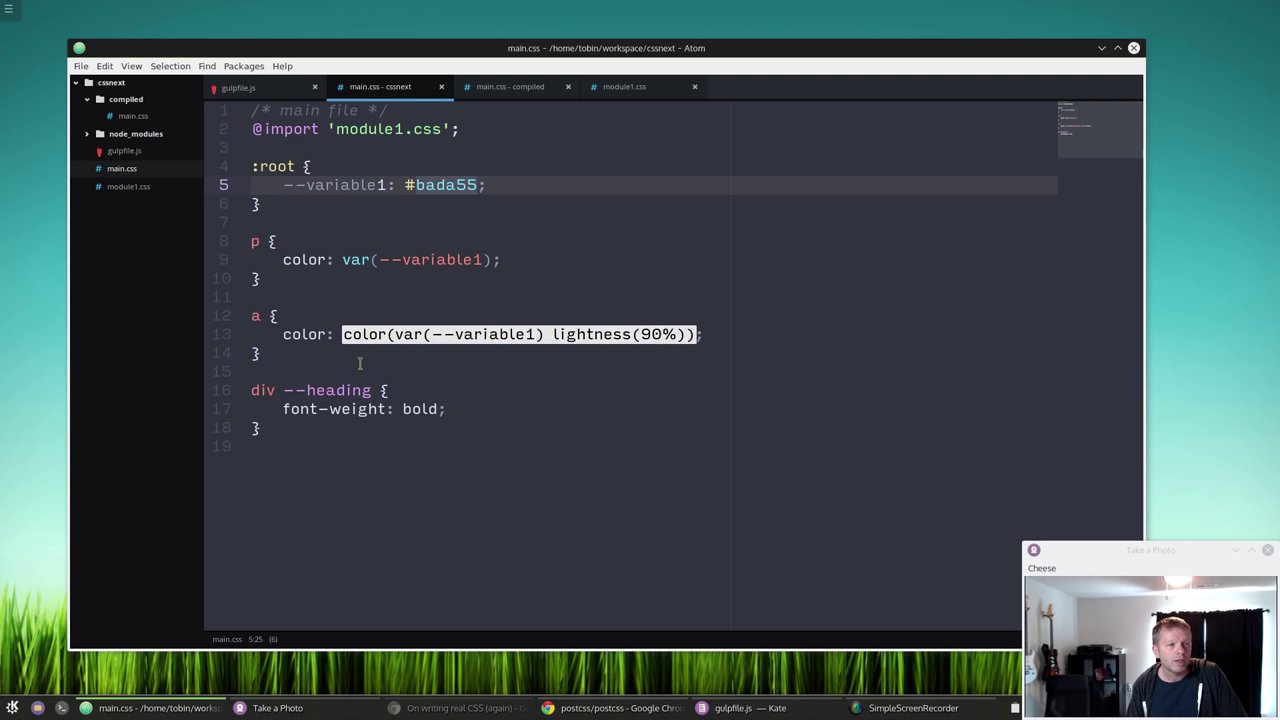
# View module1.css with its --heading custom selector and blue div rule
pyautogui.click(328, 390)
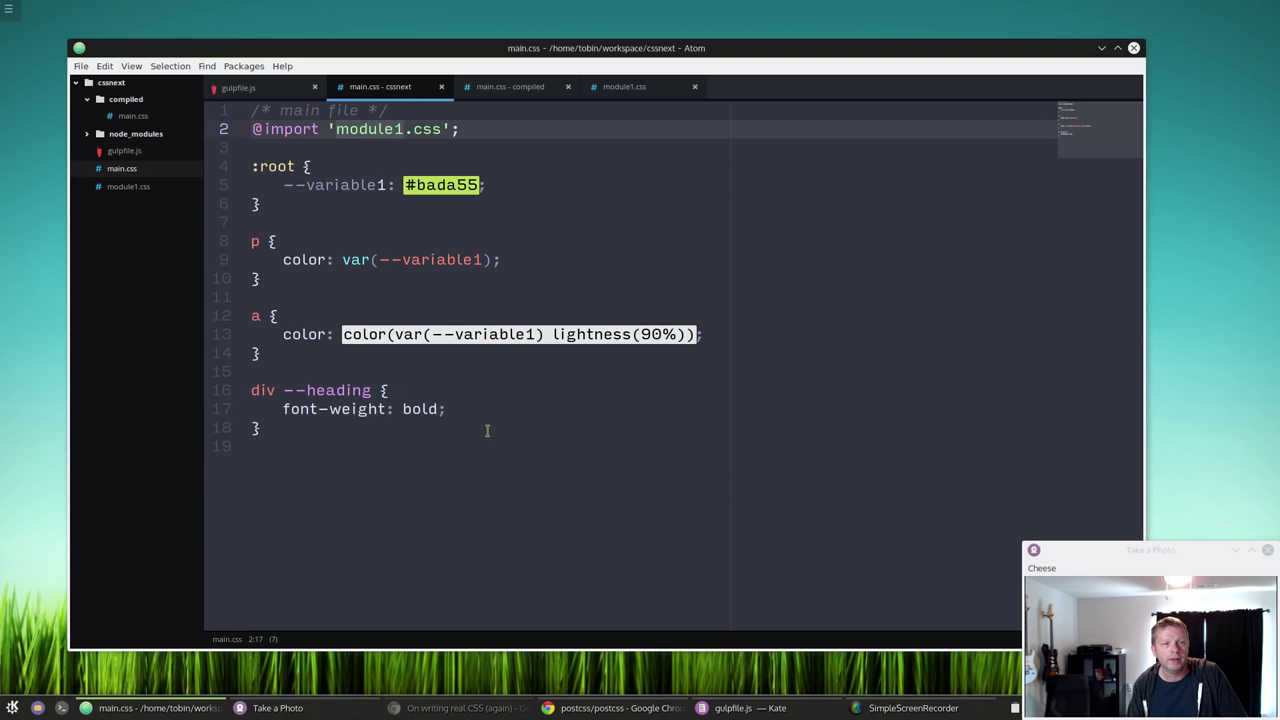
pyautogui.click(624, 86)
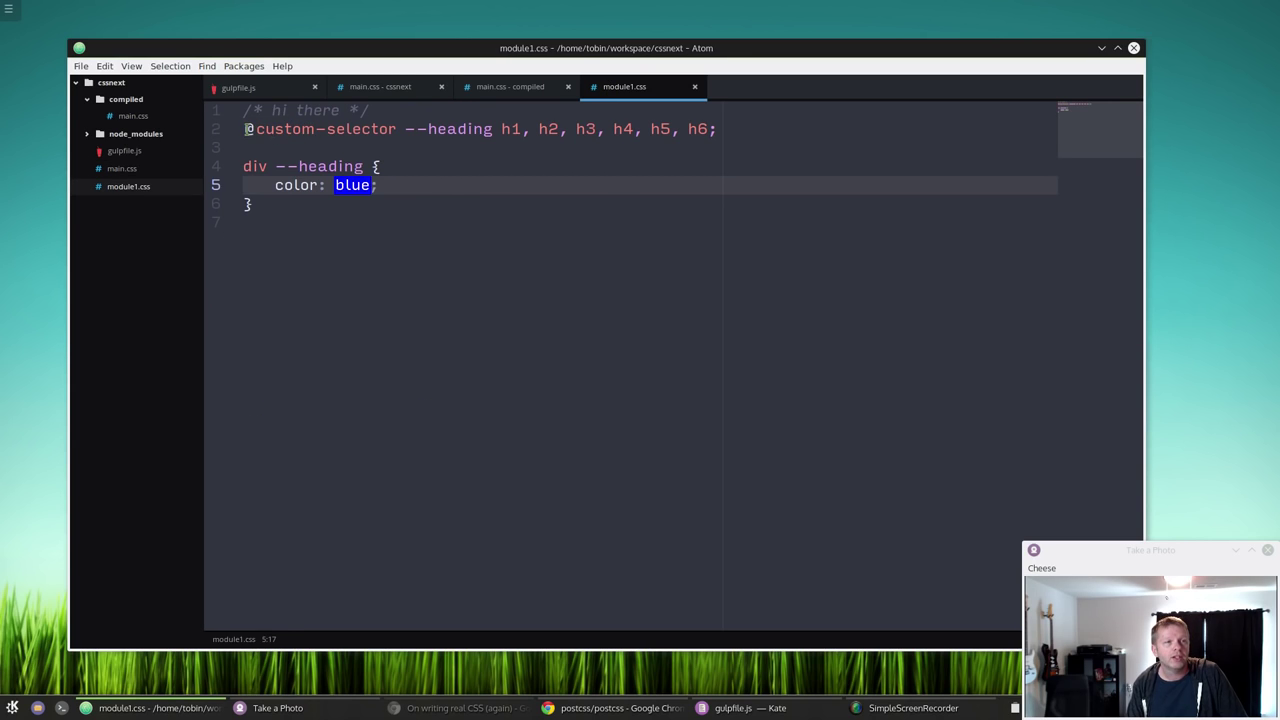
# View the compiled main.css with #bada55, rgb(238, 246, 213) and expanded div h1–h6 headings
pyautogui.click(460, 128)
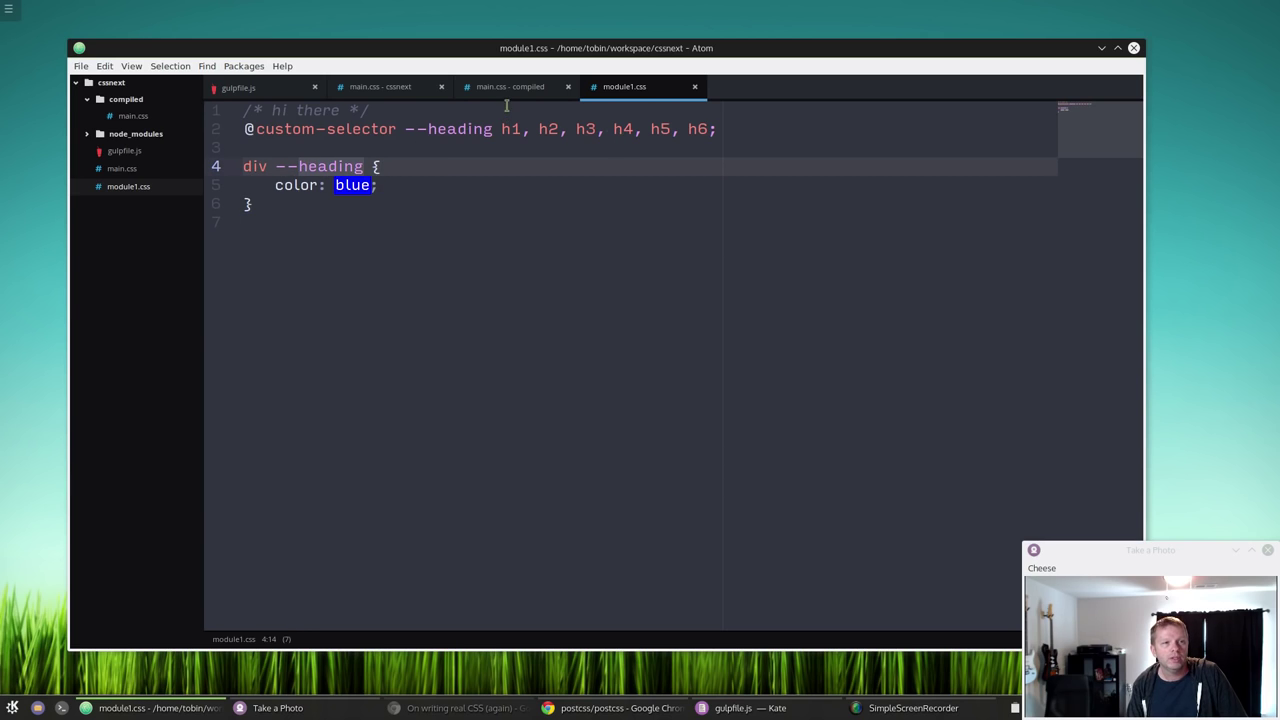
pyautogui.moveTo(492, 268)
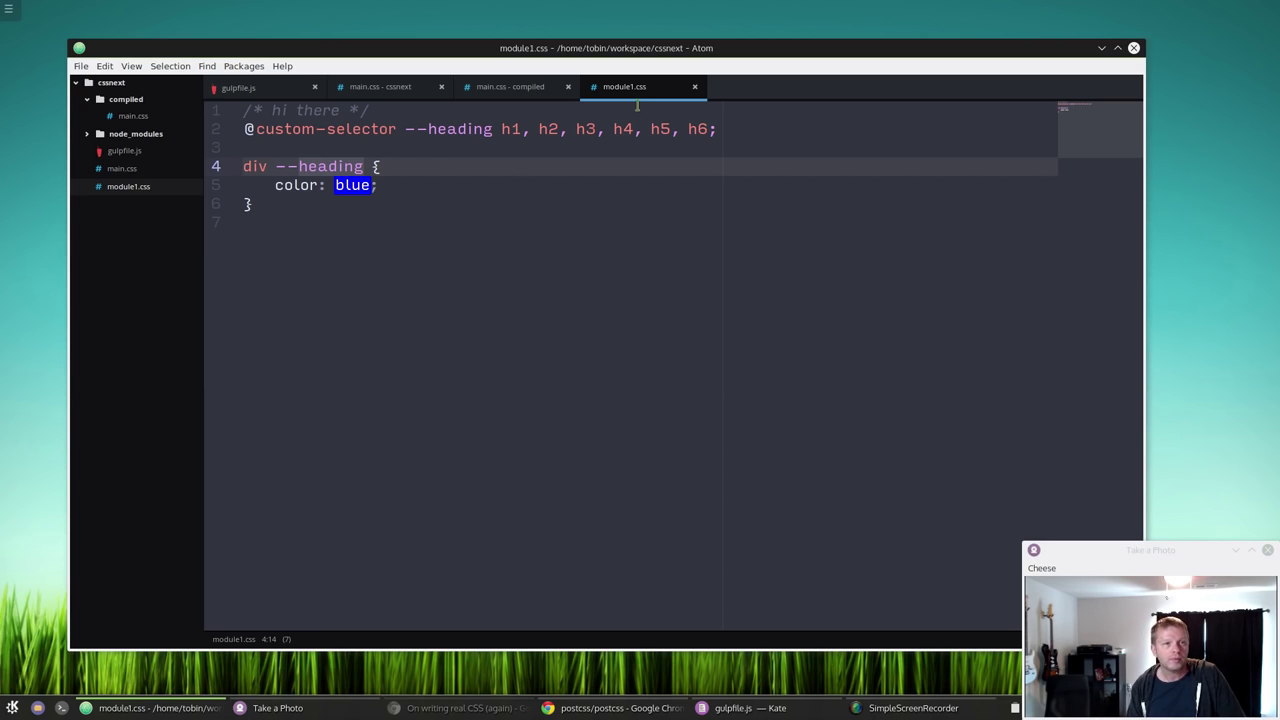
pyautogui.click(510, 86)
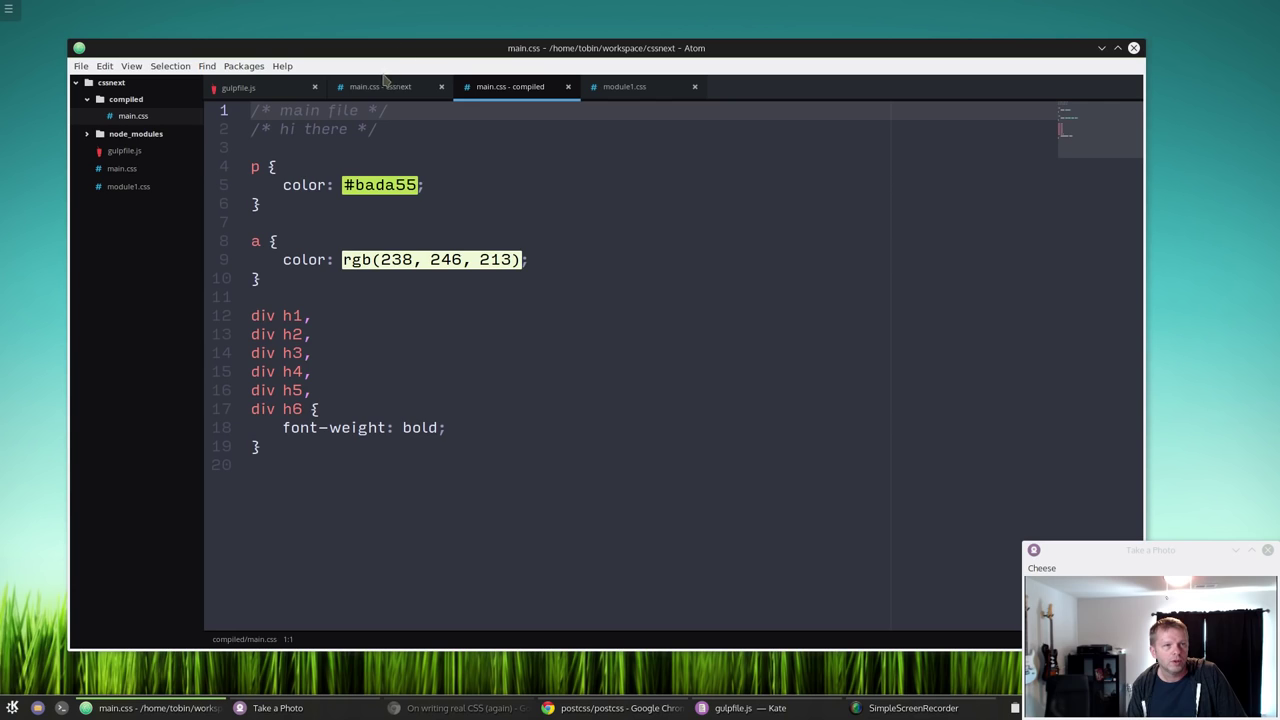
# Return to the source main.css showing --variable1 and the div --heading bold rule
pyautogui.click(380, 86)
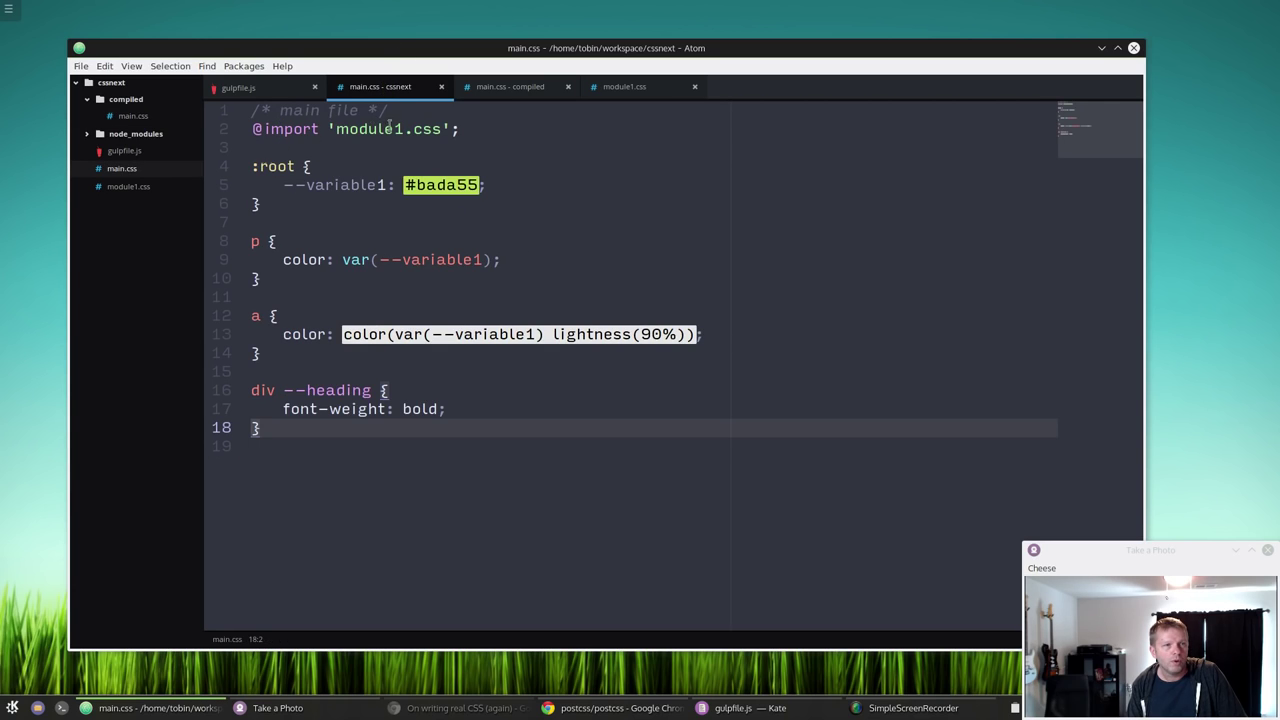
pyautogui.moveTo(568, 376)
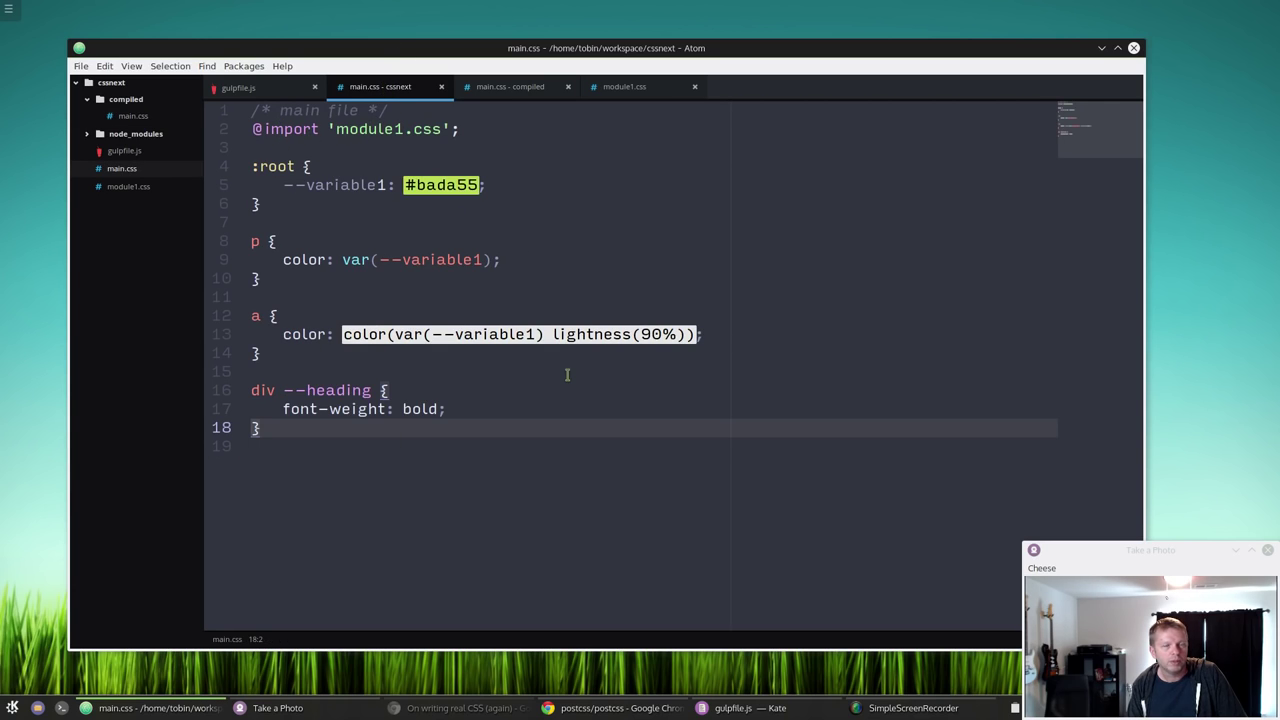
pyautogui.moveTo(680, 206)
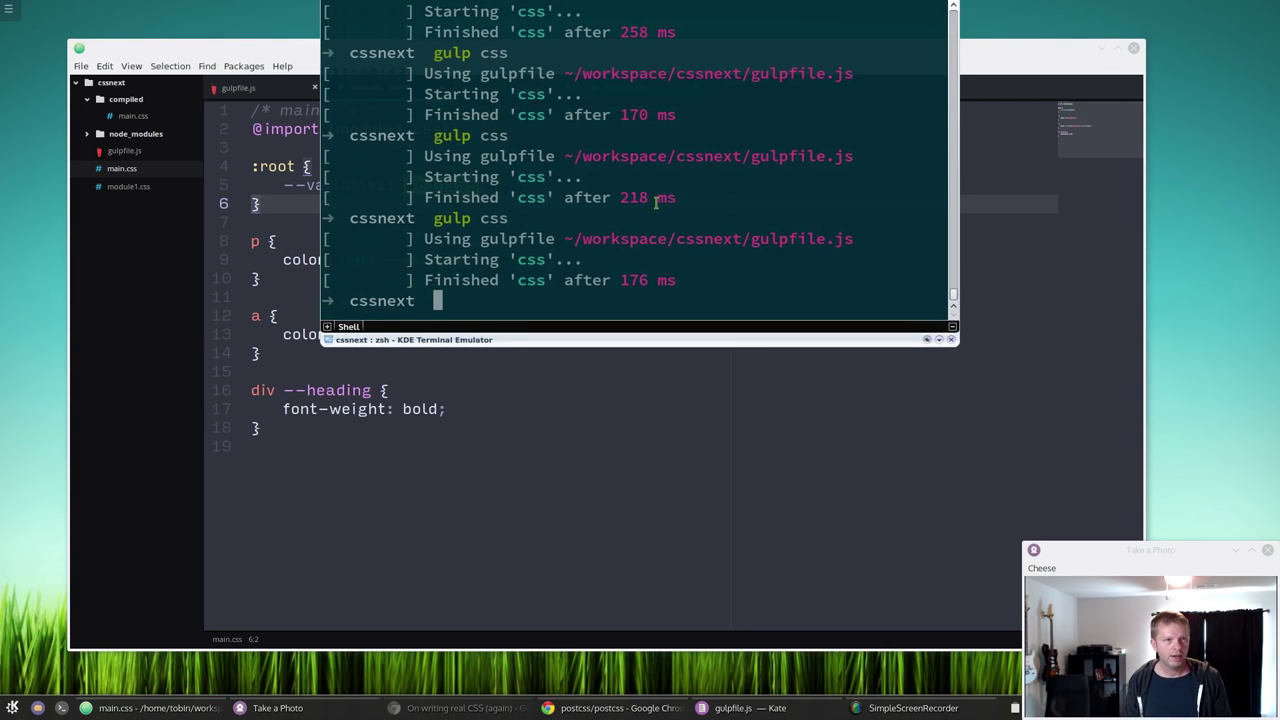
# Run gulp css in Konsole to recompile the stylesheet
pyautogui.write('gulp css')
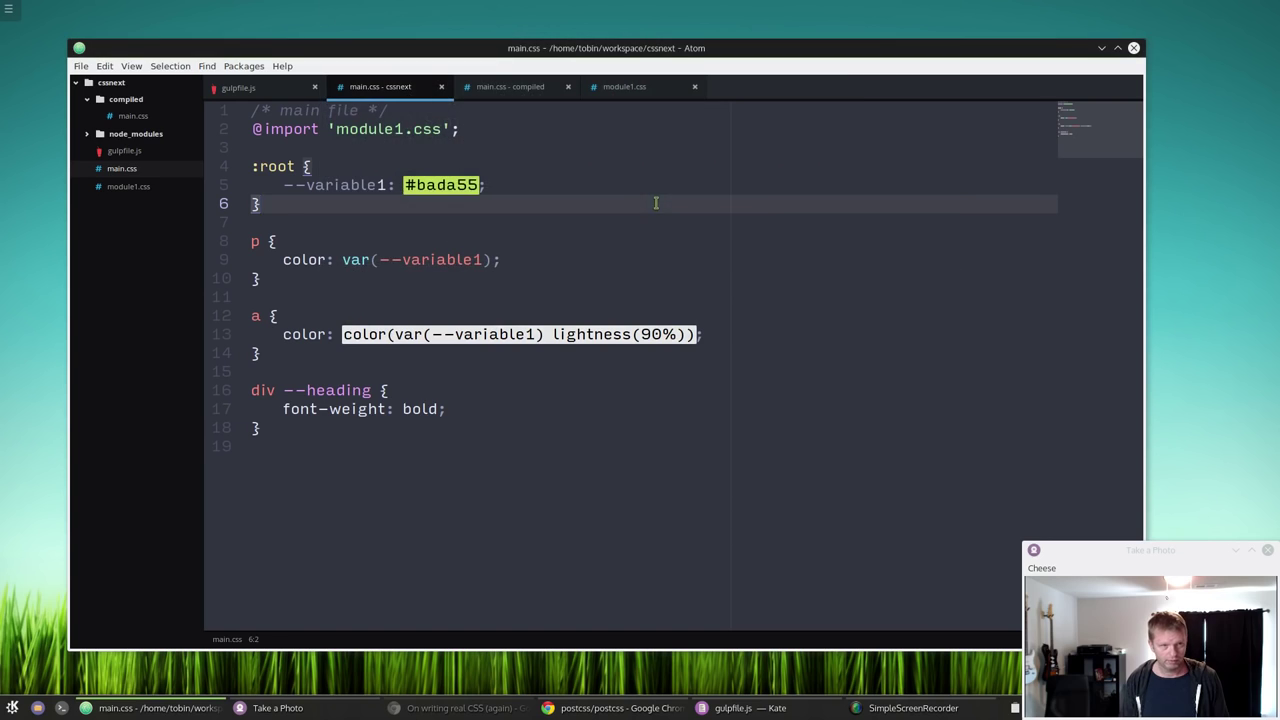
# Compare module1.css's heading rules against the compiled main.css output
pyautogui.click(510, 86)
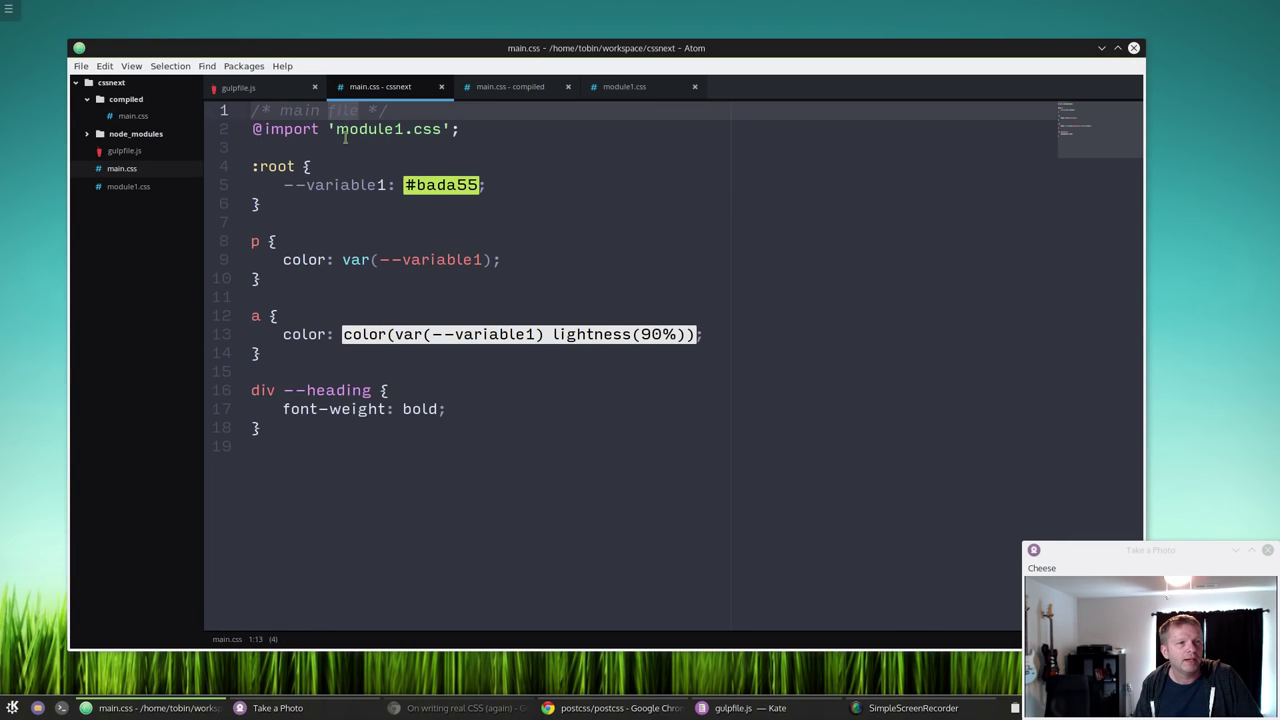
pyautogui.click(624, 86)
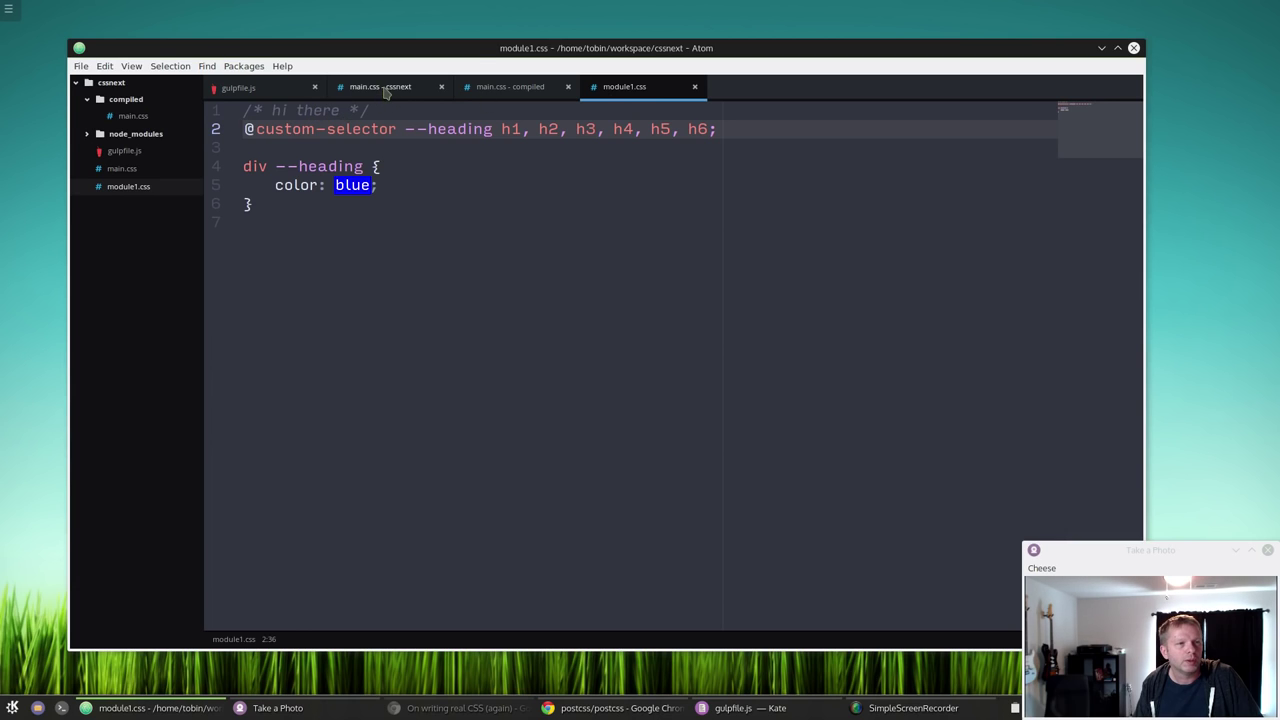
pyautogui.click(380, 86)
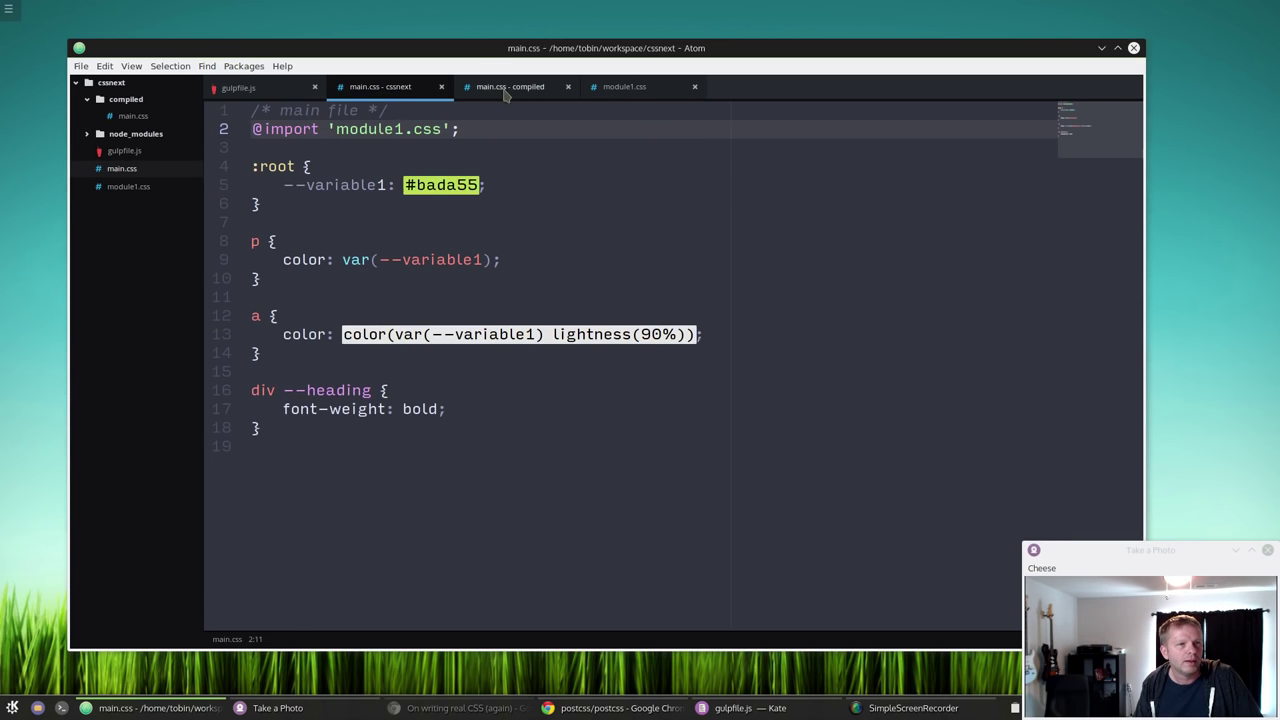
pyautogui.click(510, 86)
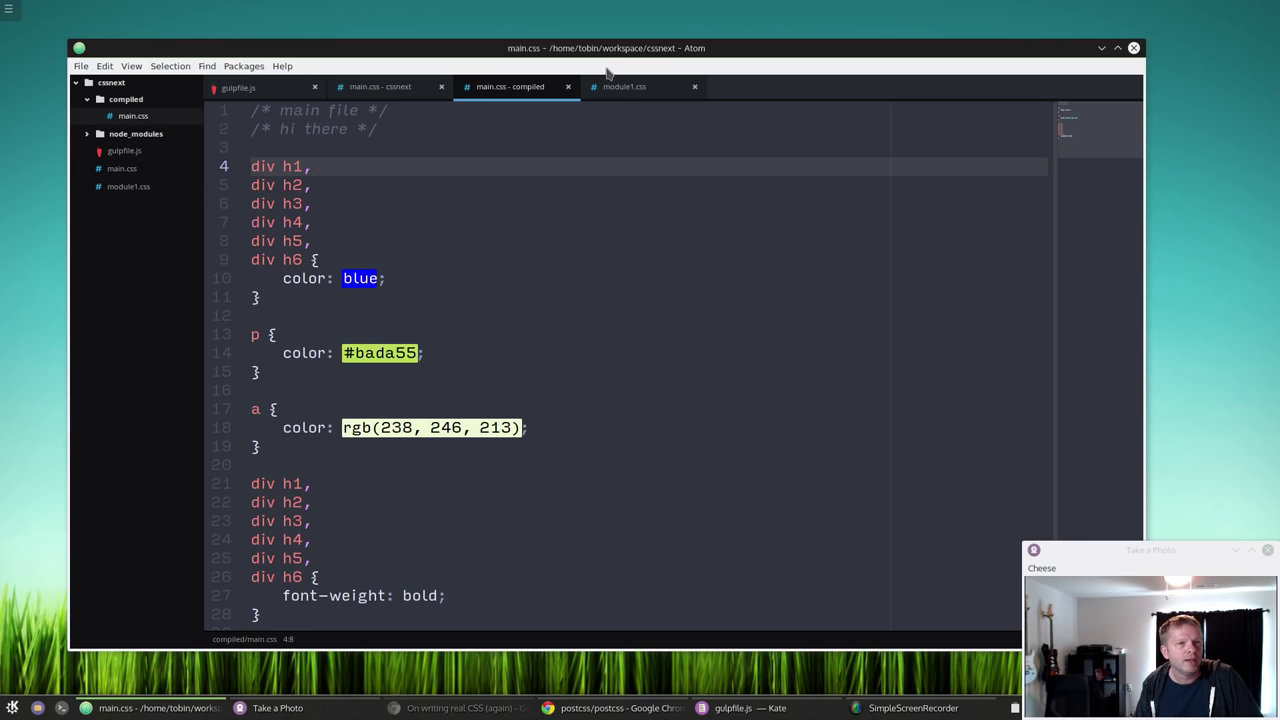
pyautogui.click(624, 86)
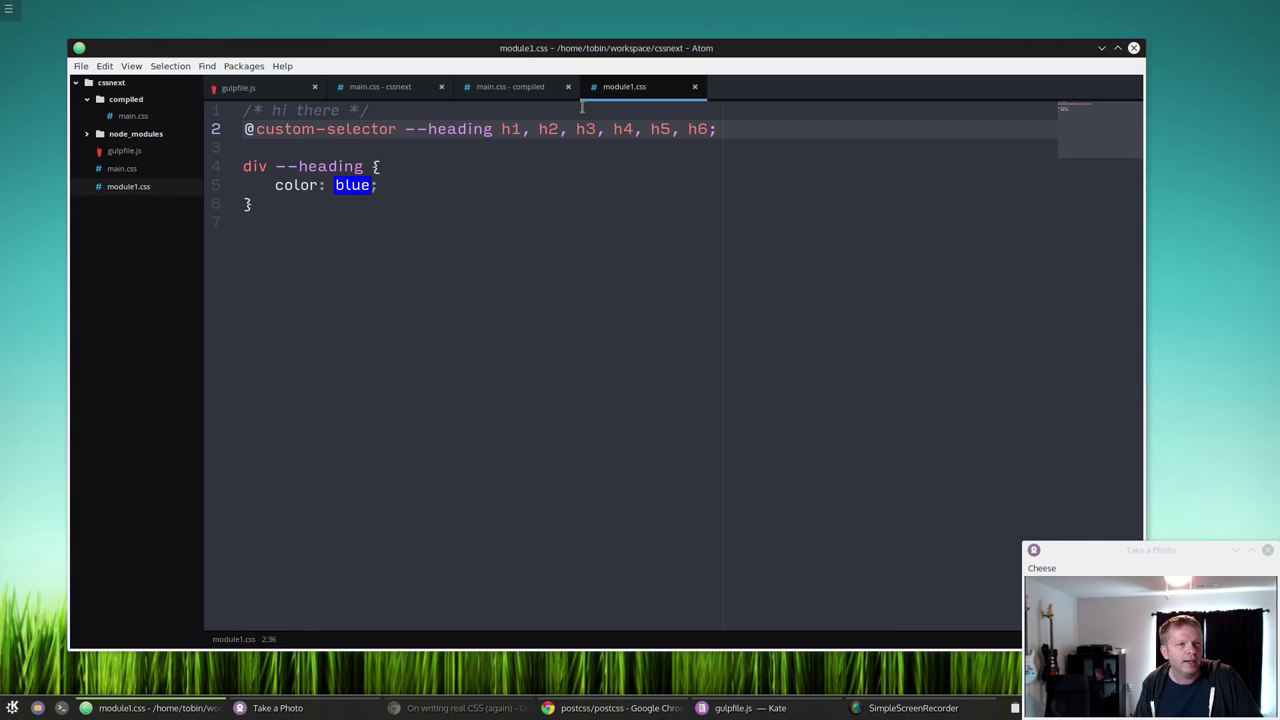
pyautogui.click(510, 86)
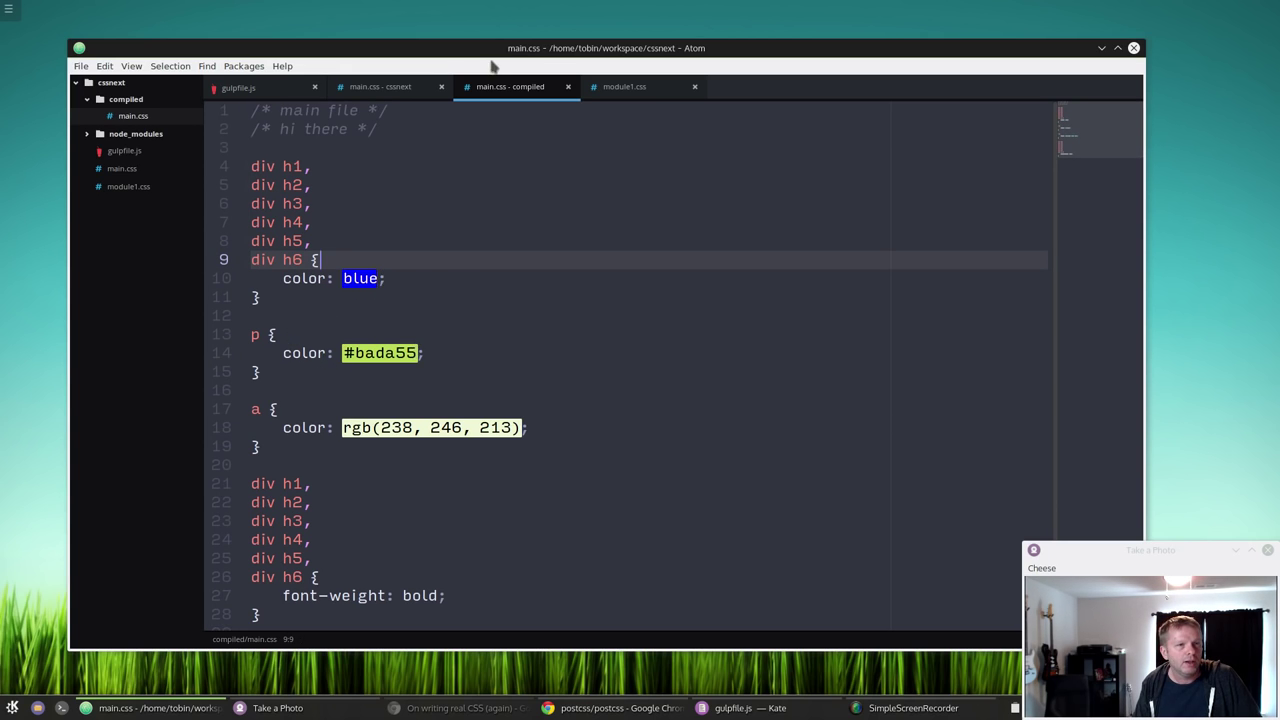
# Compare the source main.css heading rule with the compiled div h1–h6 selectors
pyautogui.click(380, 86)
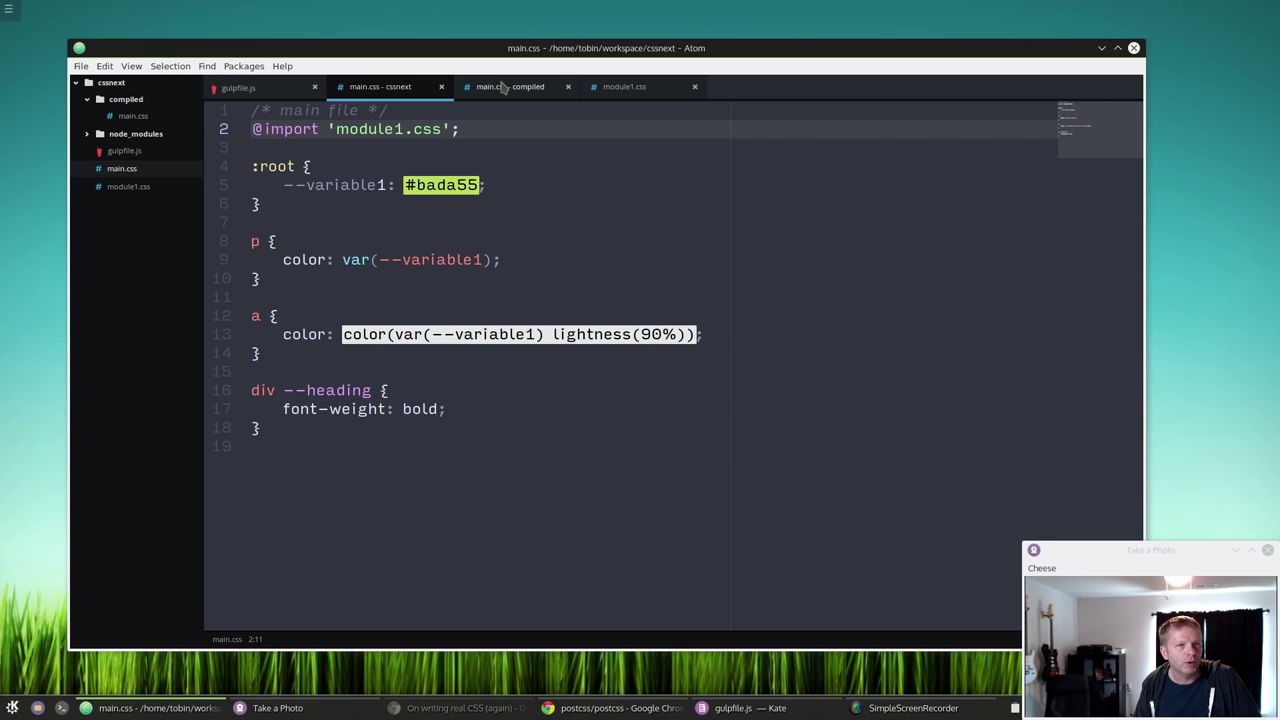
pyautogui.click(510, 86)
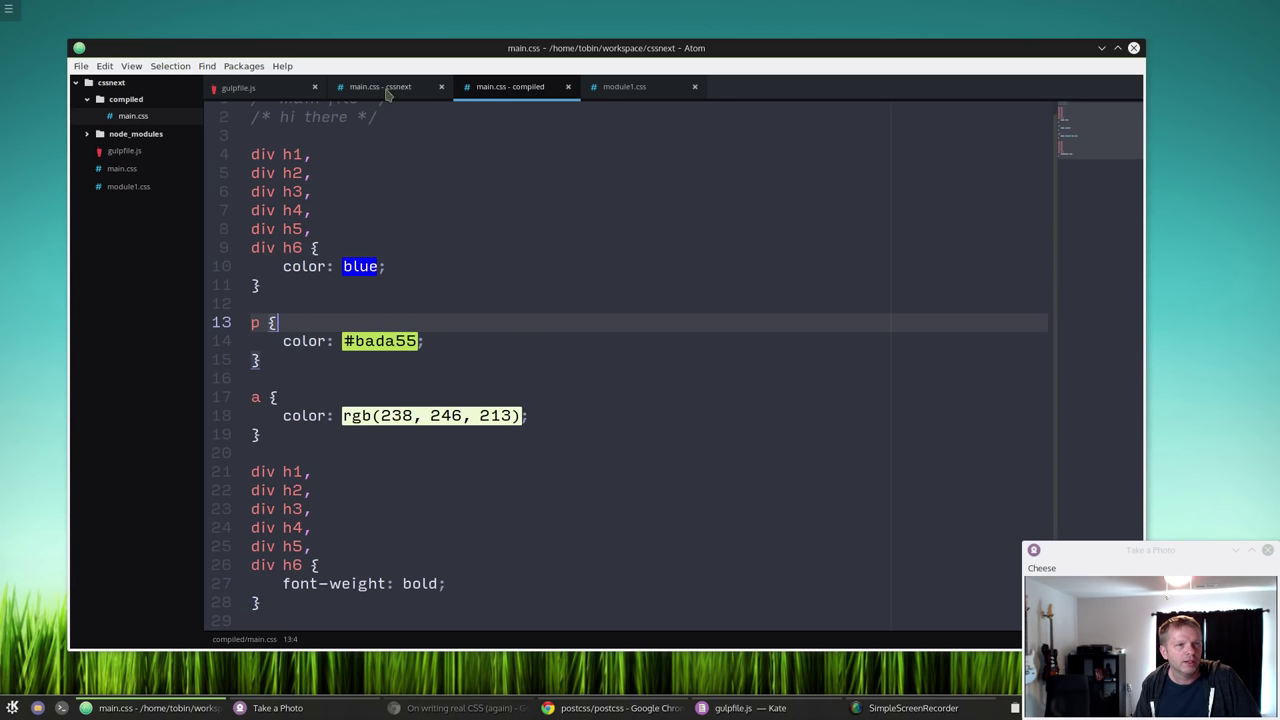
pyautogui.click(380, 86)
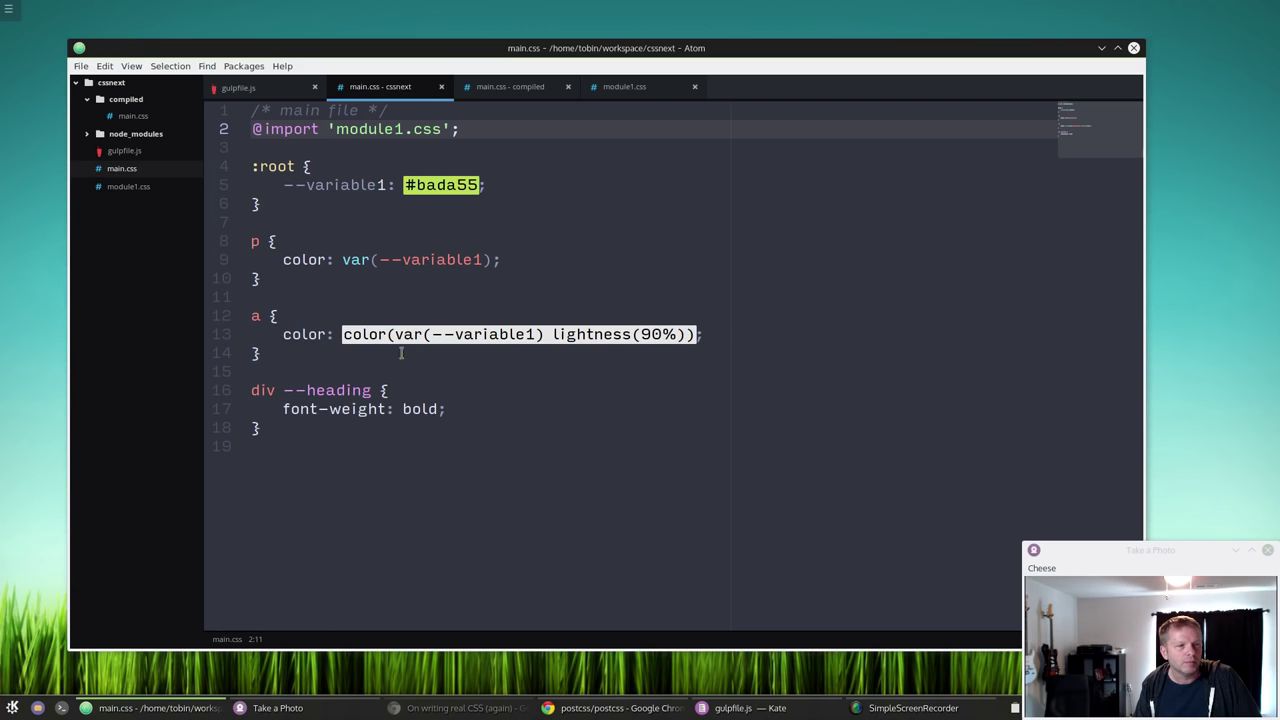
pyautogui.moveTo(520, 136)
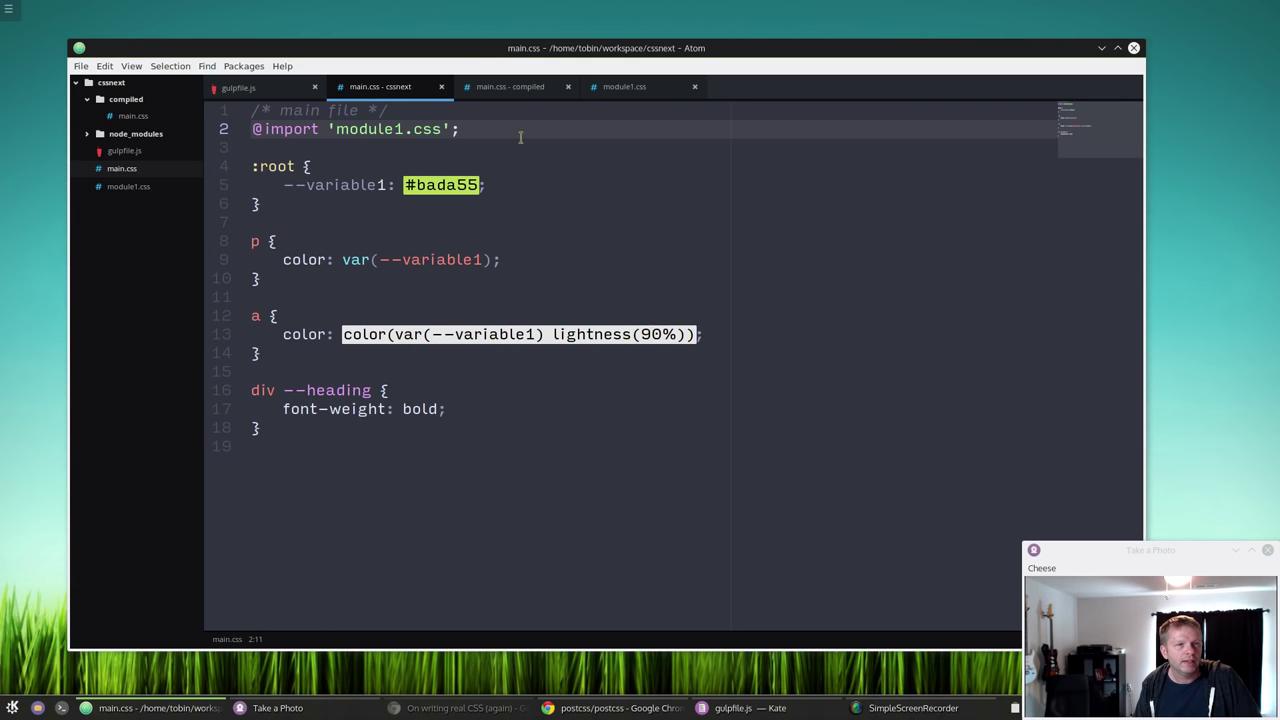
pyautogui.click(510, 86)
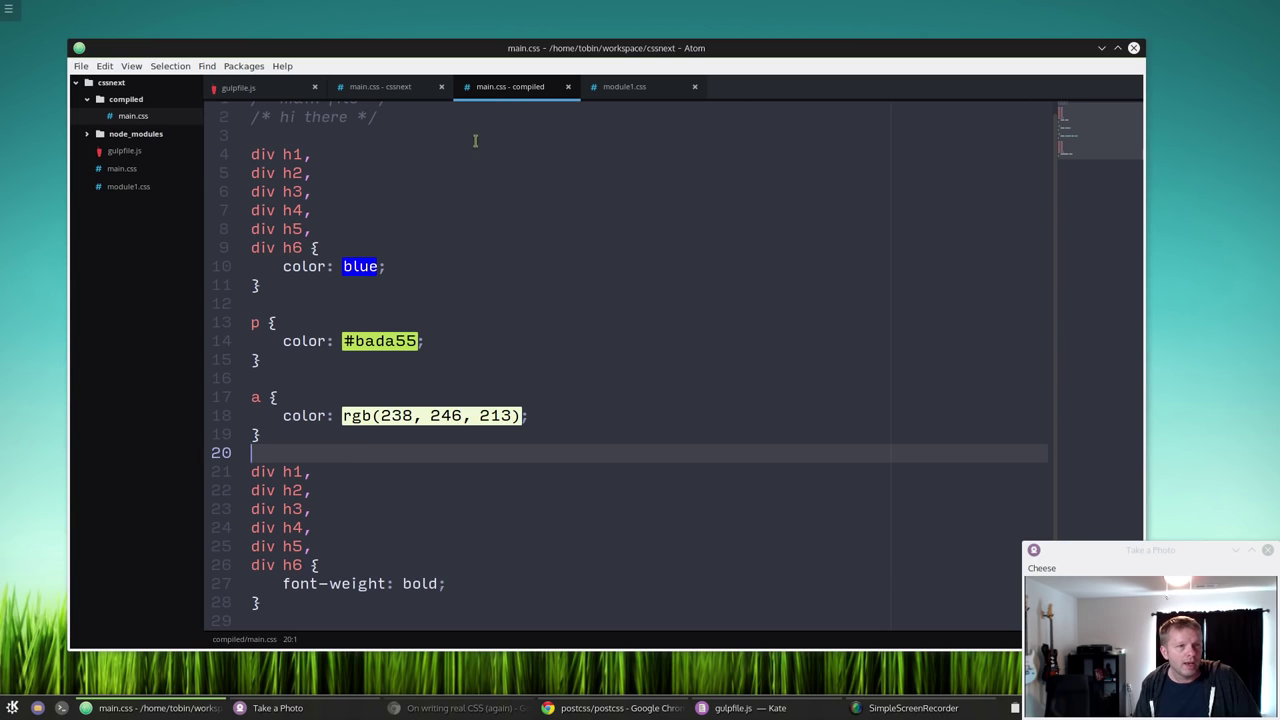
pyautogui.click(380, 86)
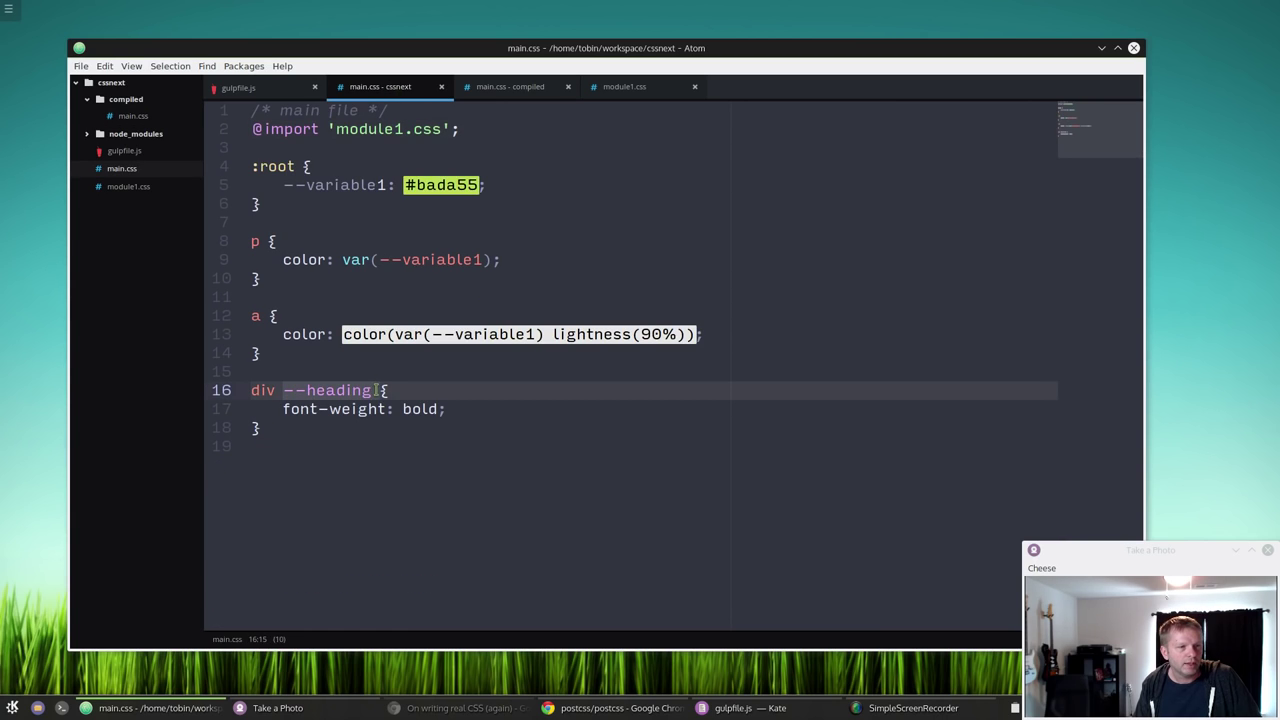
pyautogui.click(510, 86)
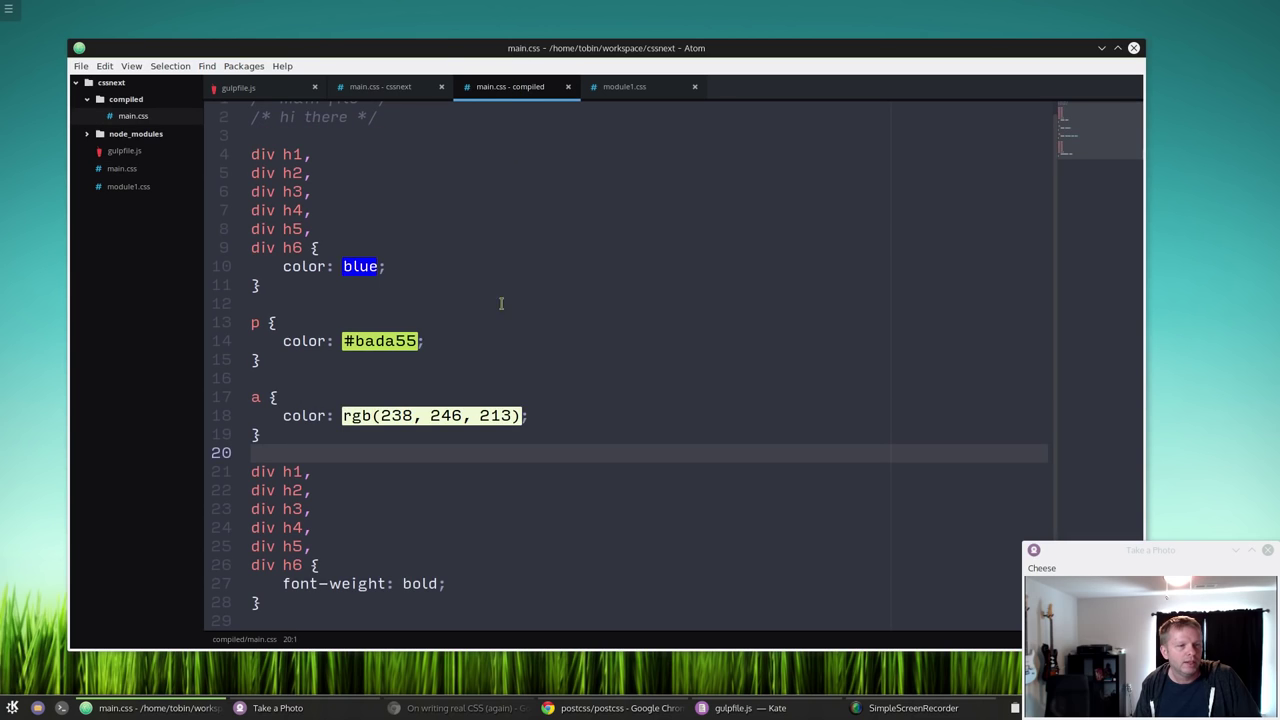
pyautogui.moveTo(680, 462)
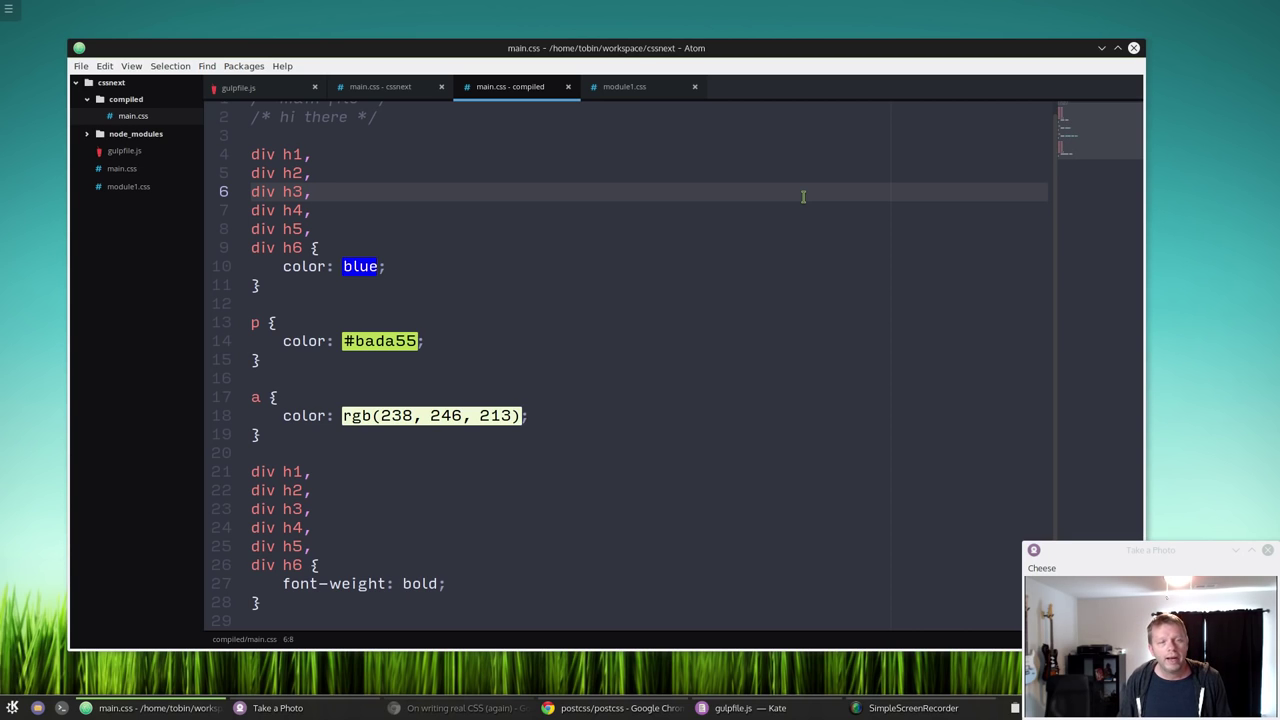
pyautogui.click(312, 192)
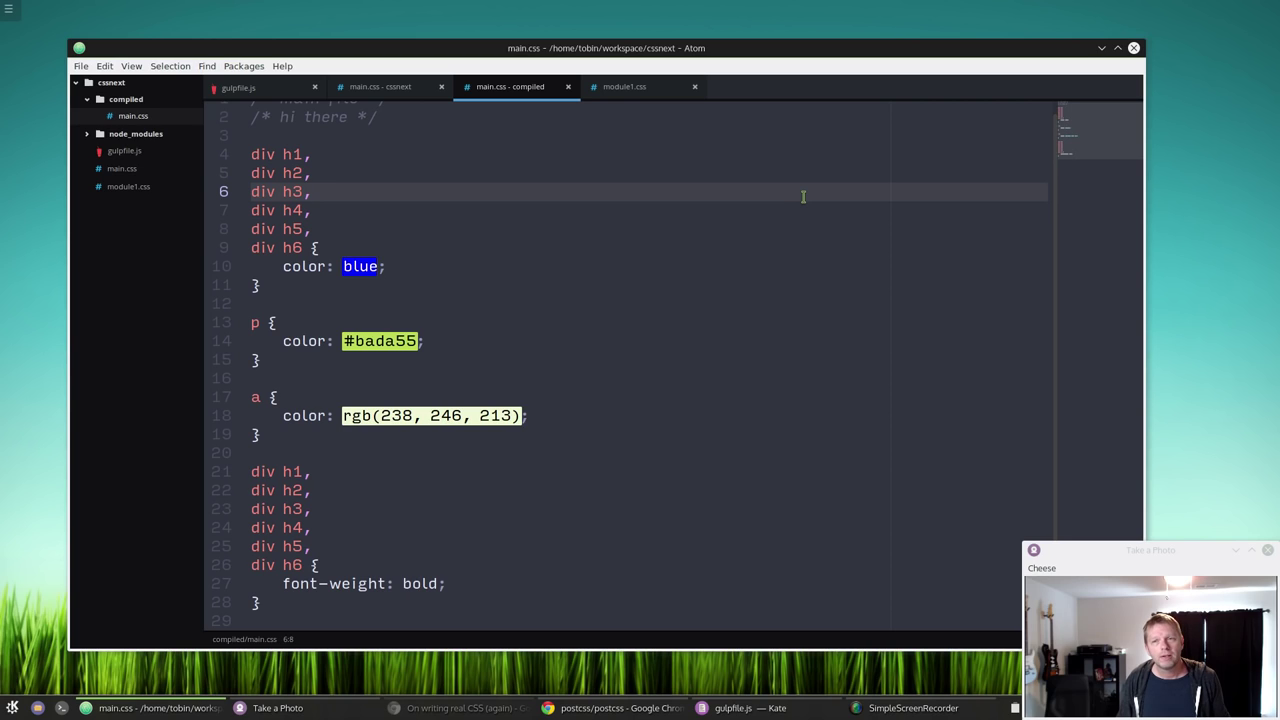
pyautogui.click(312, 192)
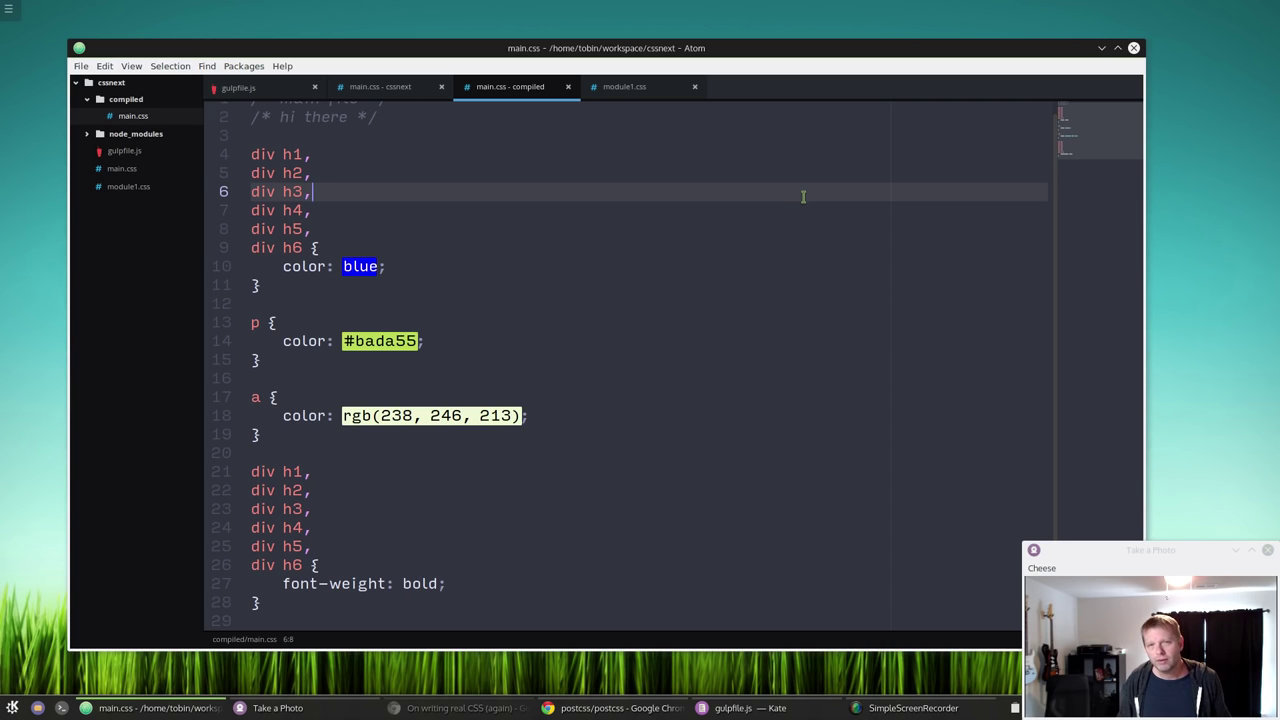